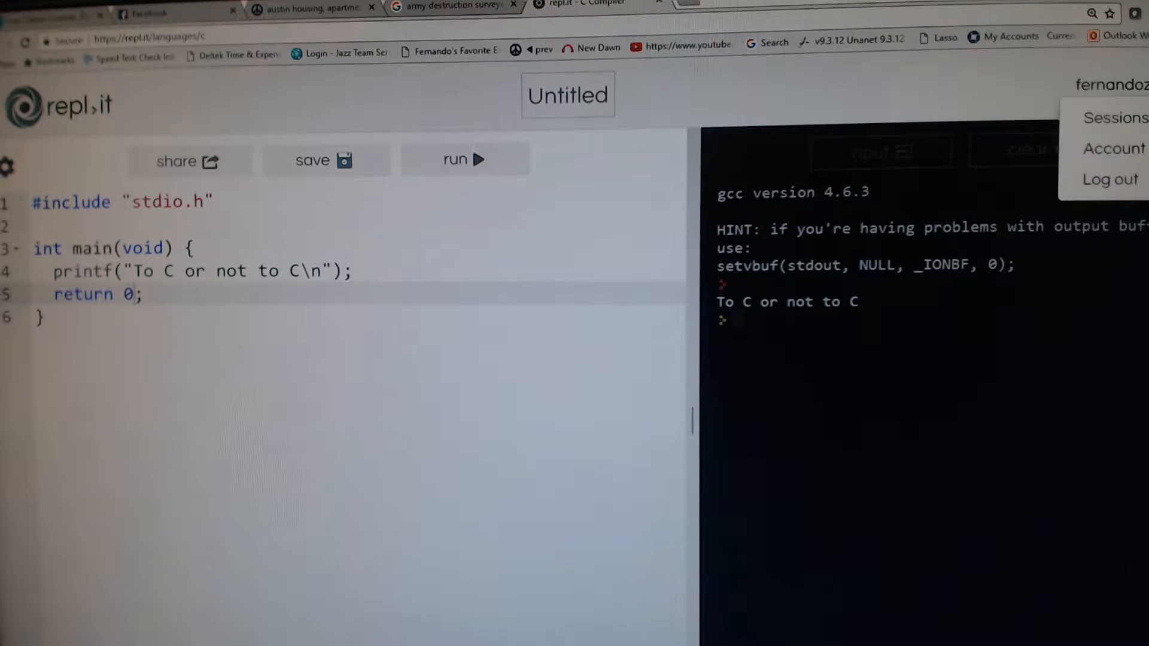
Step: Dismiss the account options and edit the selected include line
{"action": "left_click", "coordinate": [416, 234]}
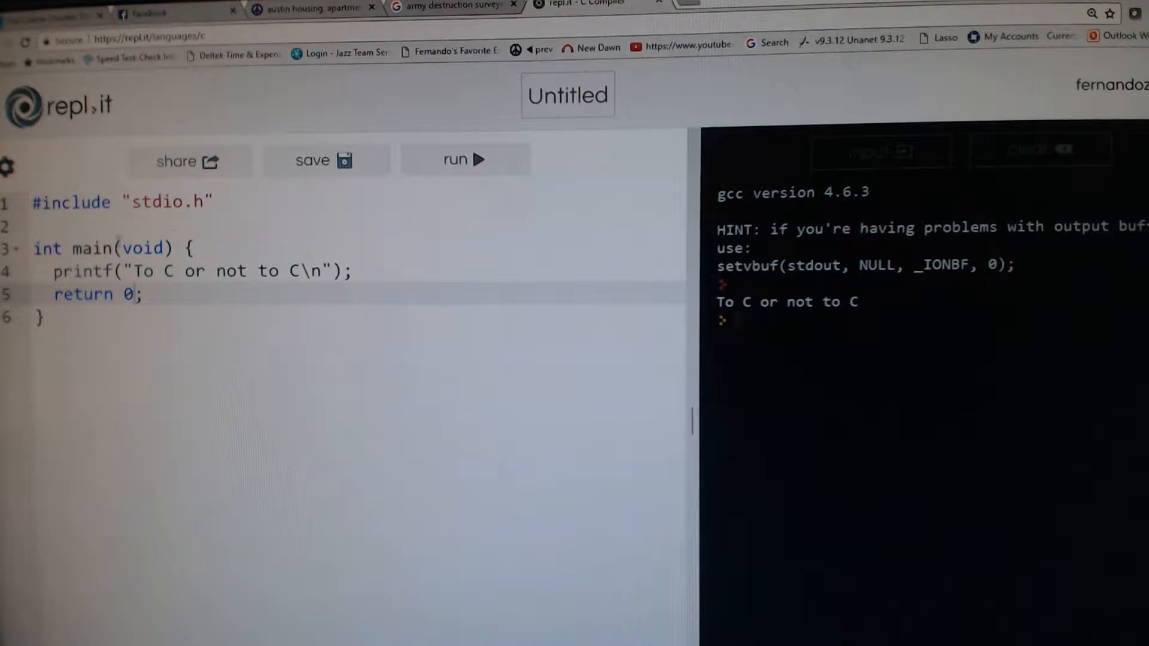
{"action": "left_click", "coordinate": [37, 249]}
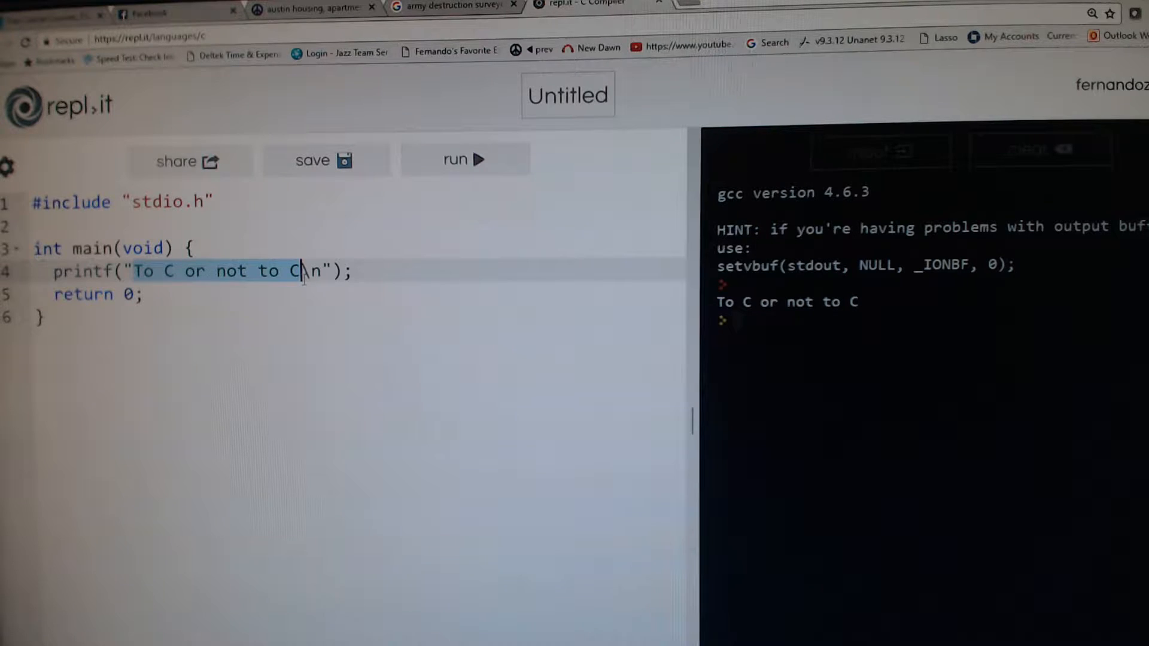
{"action": "left_click", "coordinate": [296, 271]}
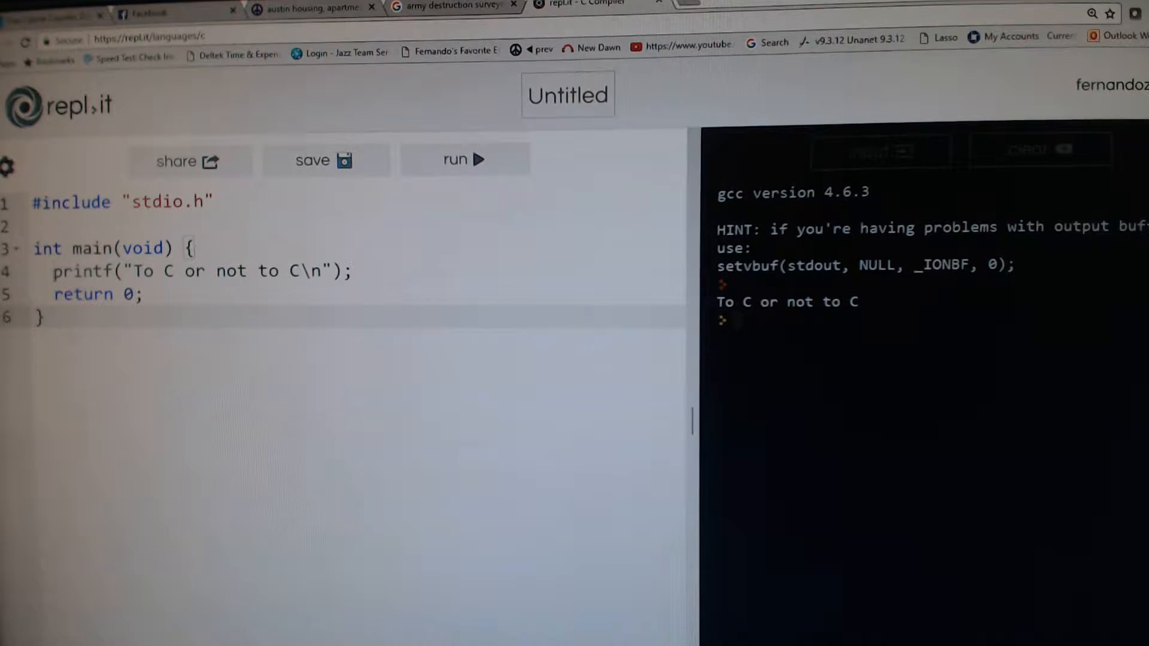
{"action": "left_click", "coordinate": [352, 271]}
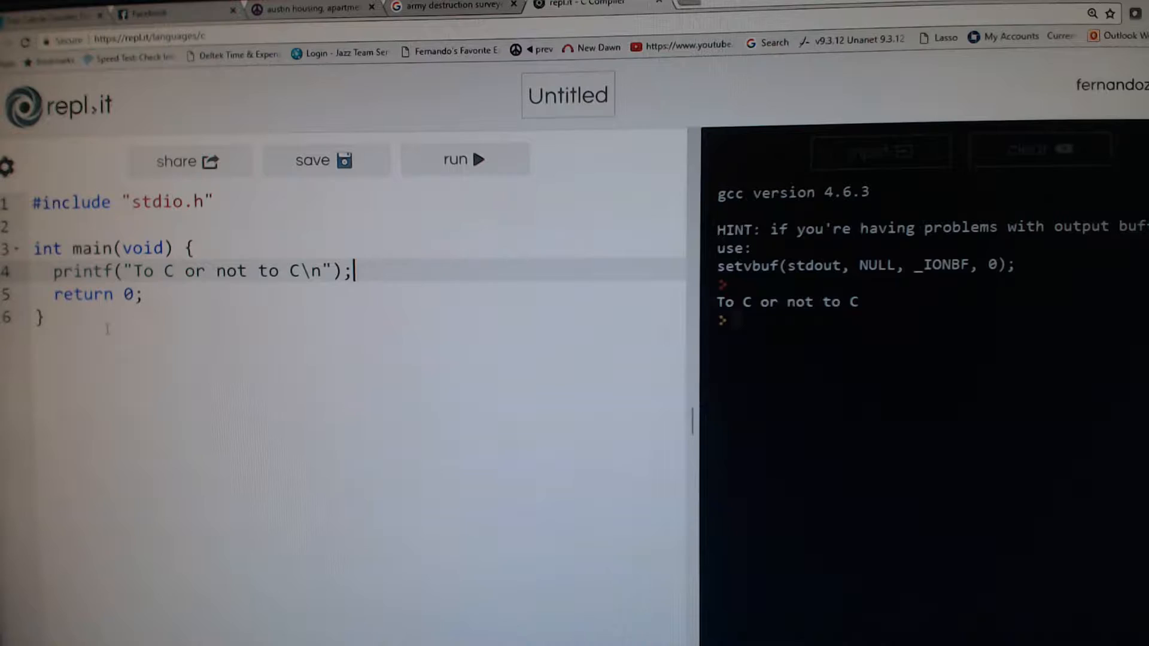
{"action": "left_click", "coordinate": [73, 293]}
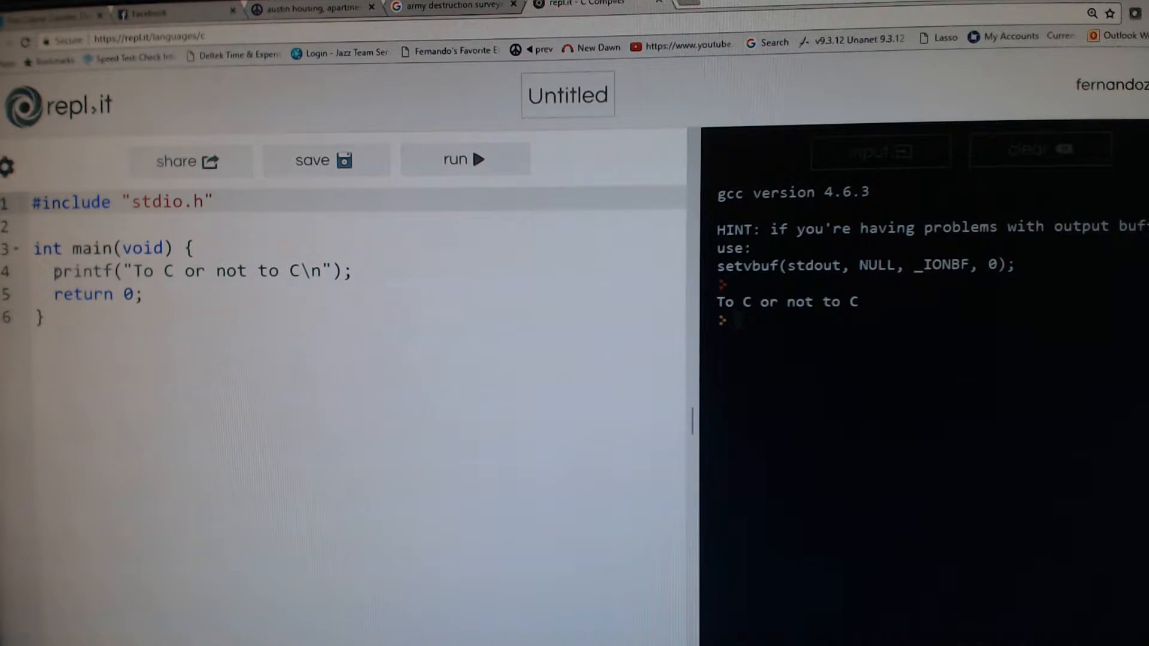
{"action": "triple_click", "coordinate": [202, 271]}
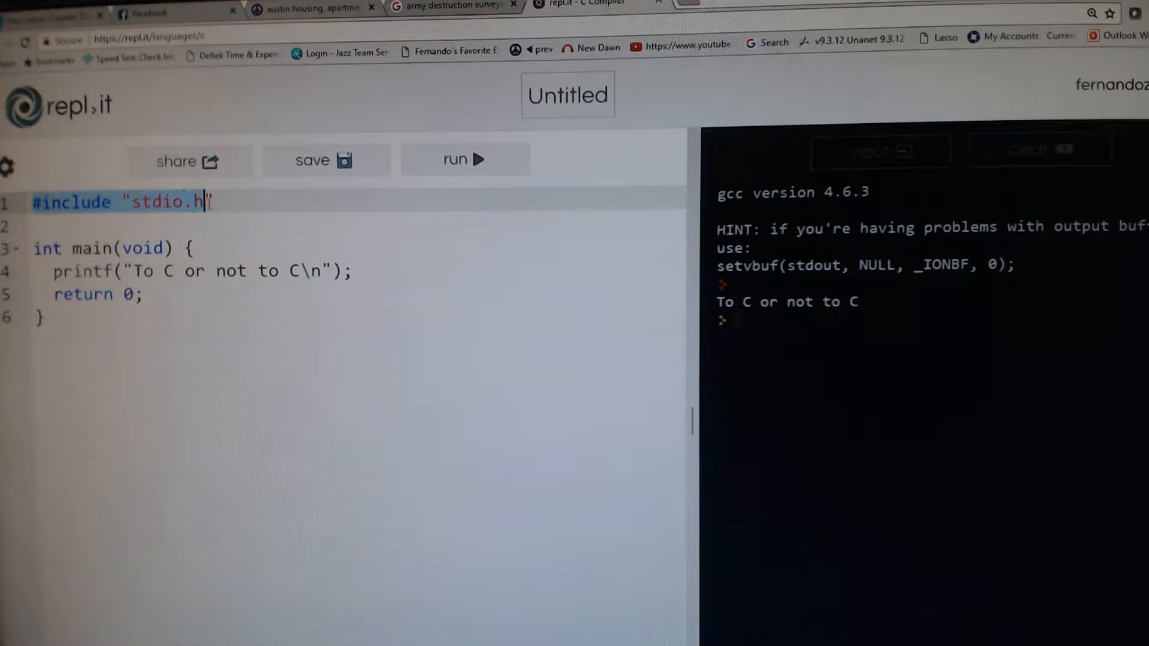
{"action": "type", "text": "\""}
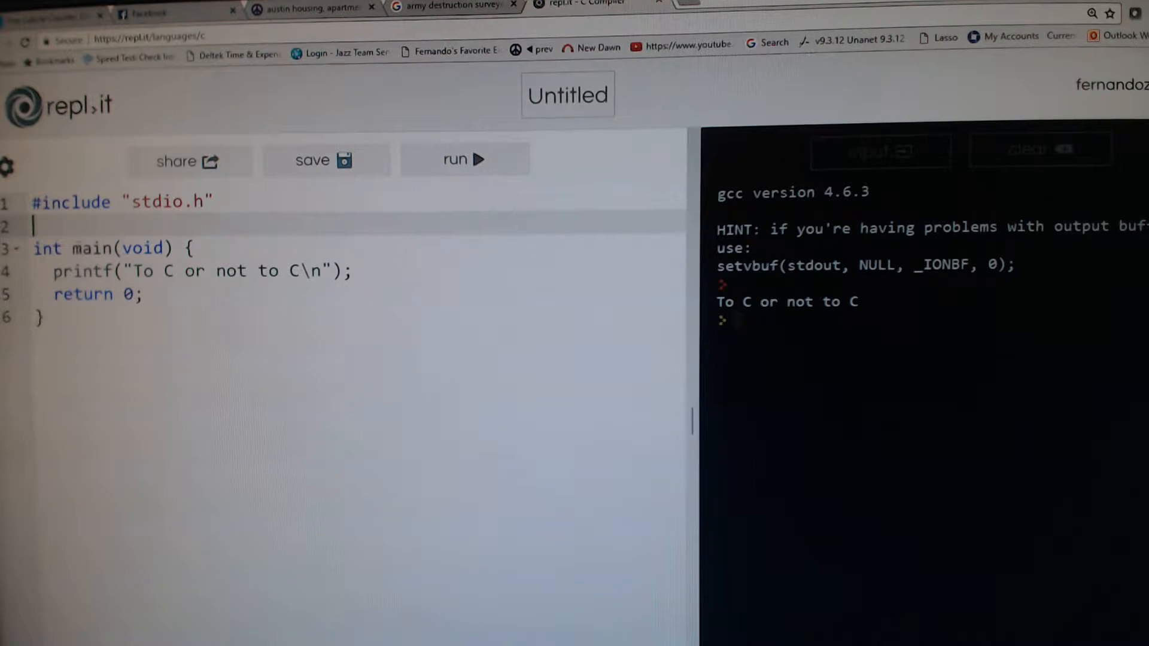
Step: Add two blank lines after #include and an empty /* */ comment block between them
{"action": "key", "text": "Enter"}
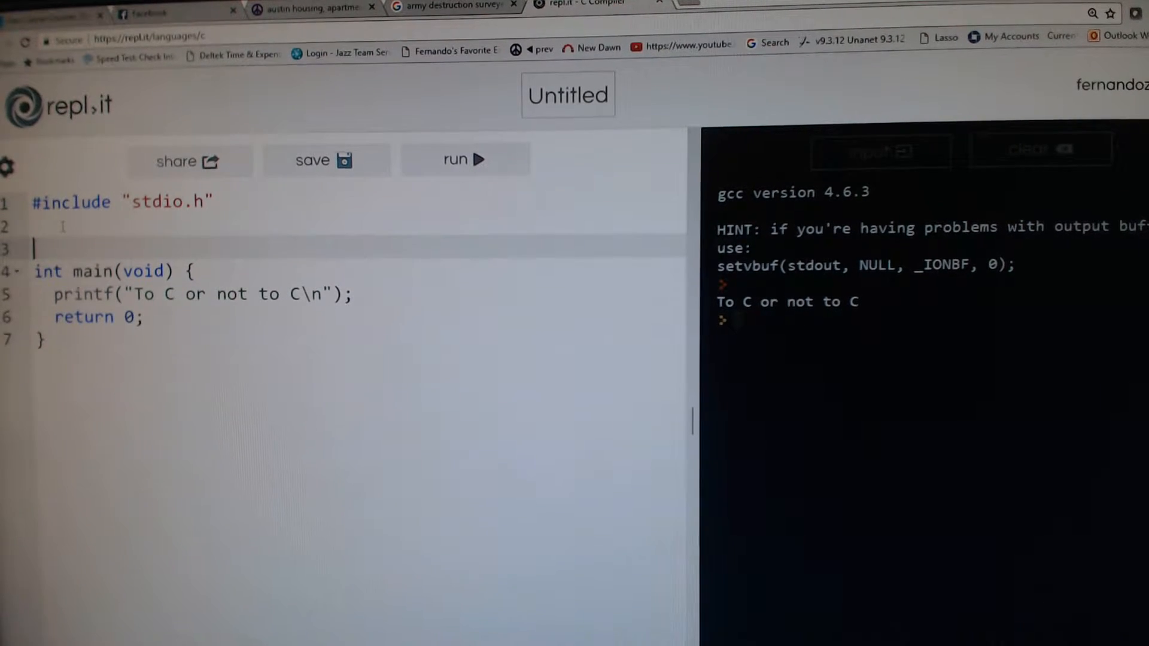
{"action": "key", "text": "Enter"}
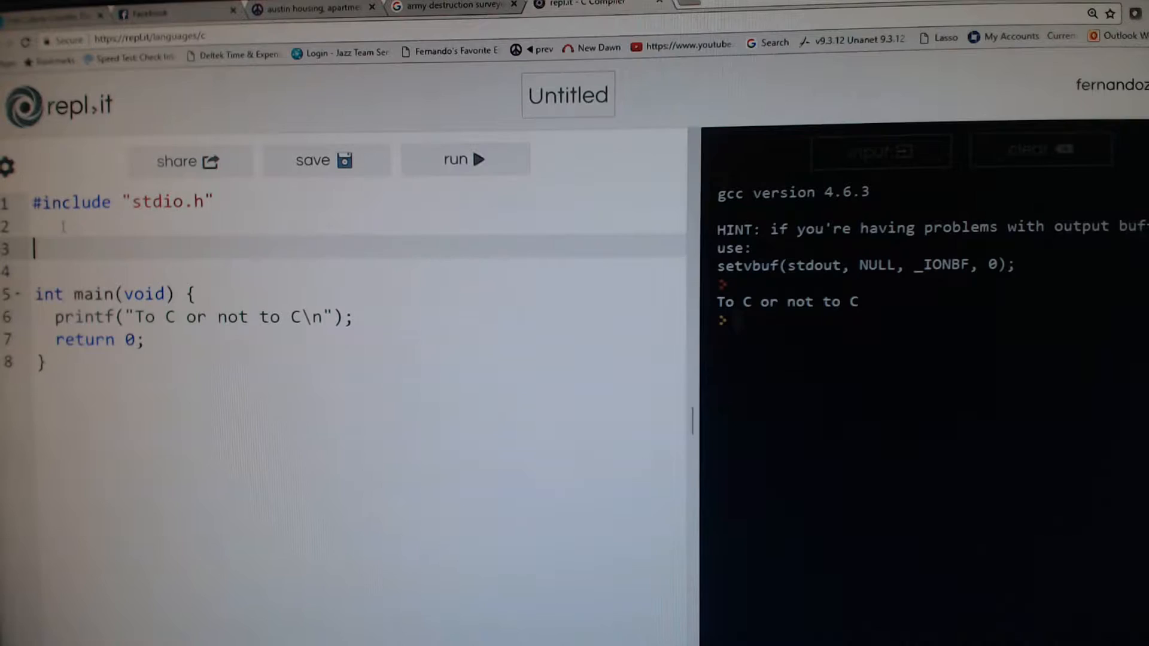
{"action": "type", "text": "/"}
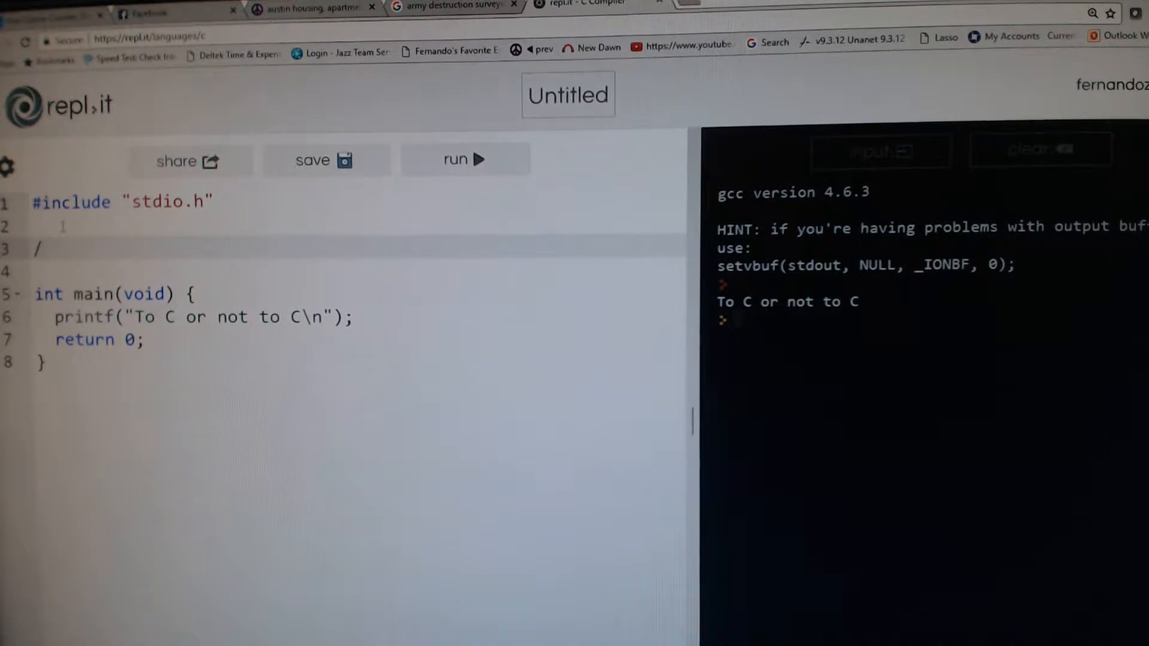
{"action": "type", "text": "*"}
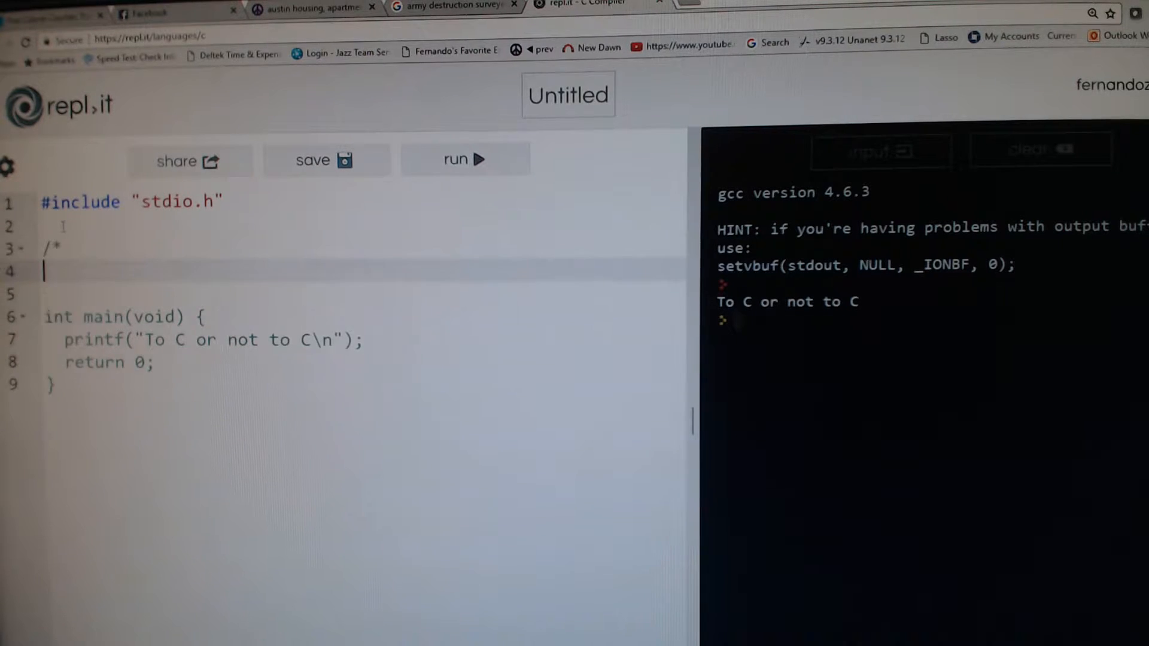
{"action": "type", "text": "*/"}
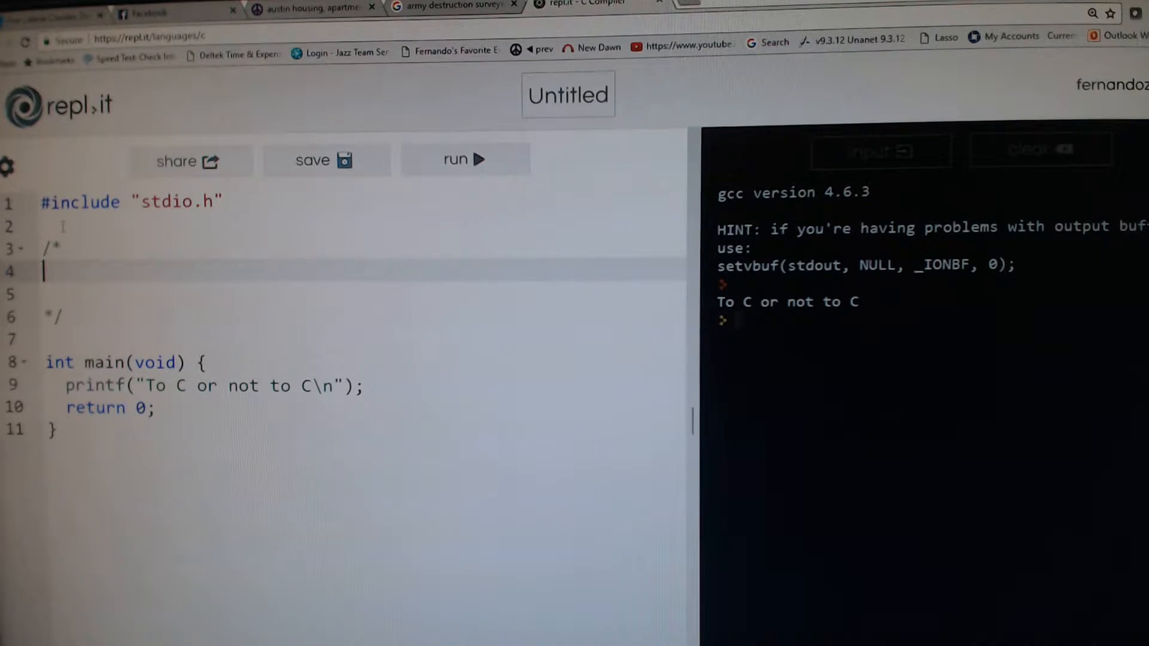
{"action": "left_click", "coordinate": [62, 248]}
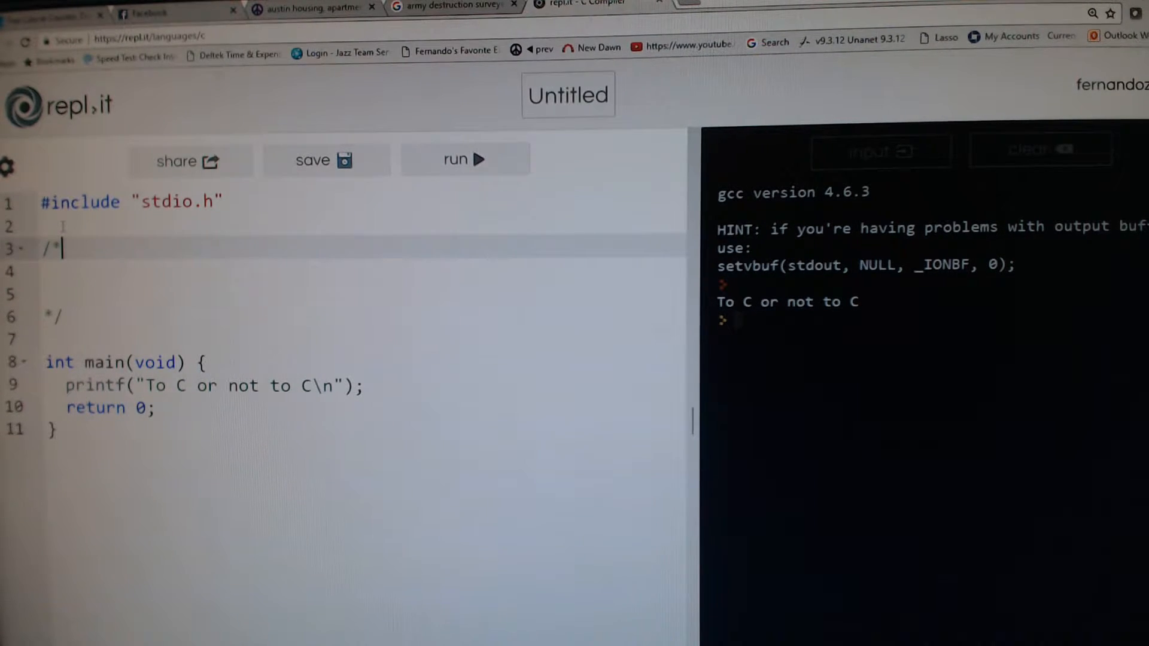
{"action": "left_click", "coordinate": [48, 316]}
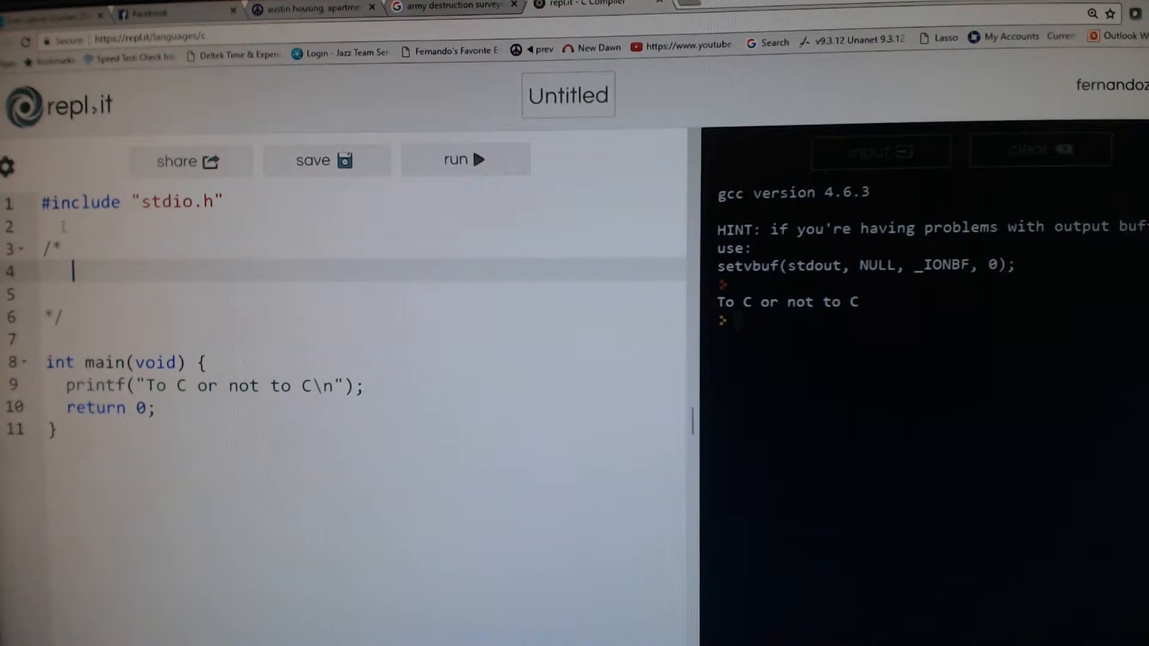
Step: Write 'Author: Fernando De' and the 'Simple hello world program' description inside the comment
{"action": "type", "text": "Author"}
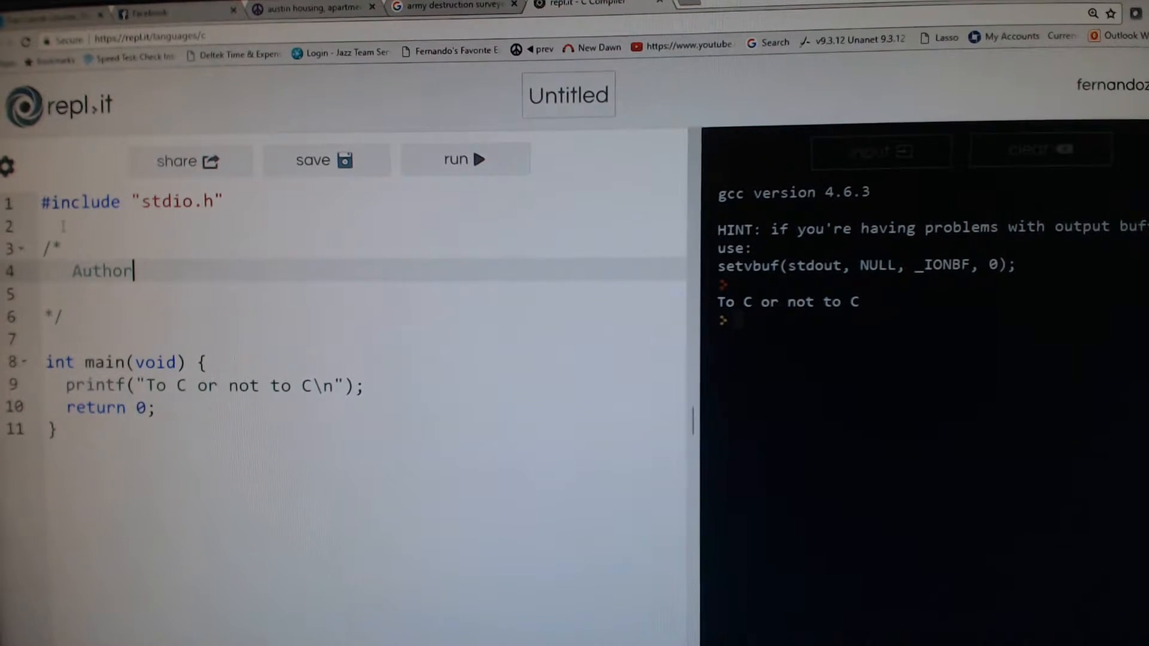
{"action": "type", "text": ": Fernando Zamora"}
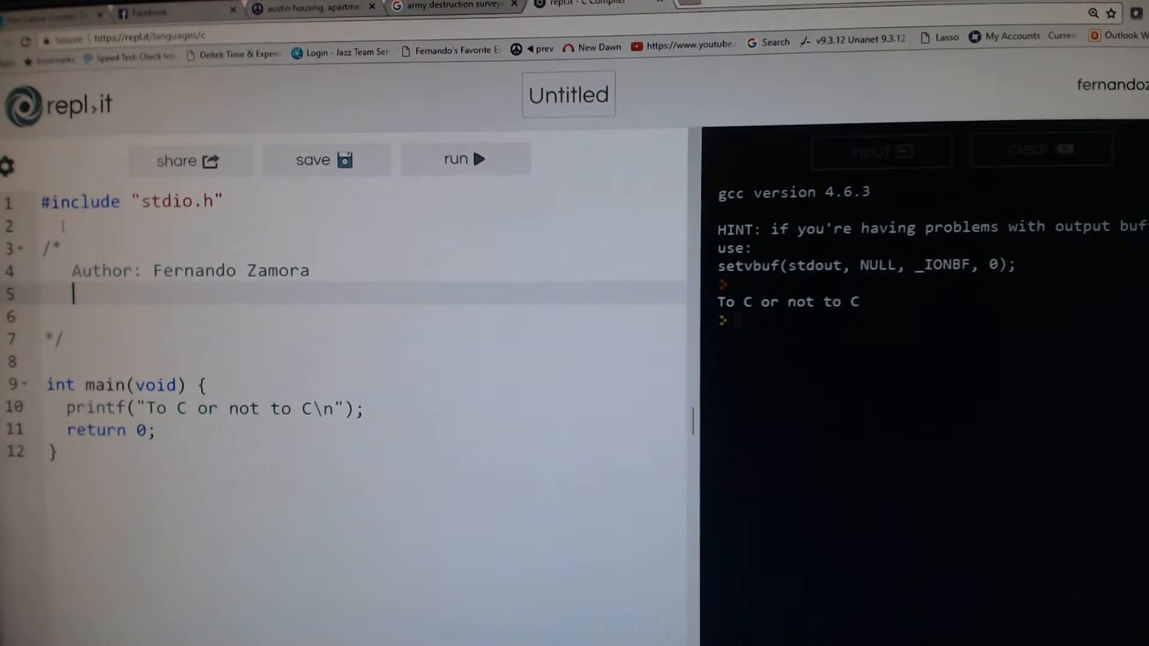
{"action": "type", "text": "Description"}
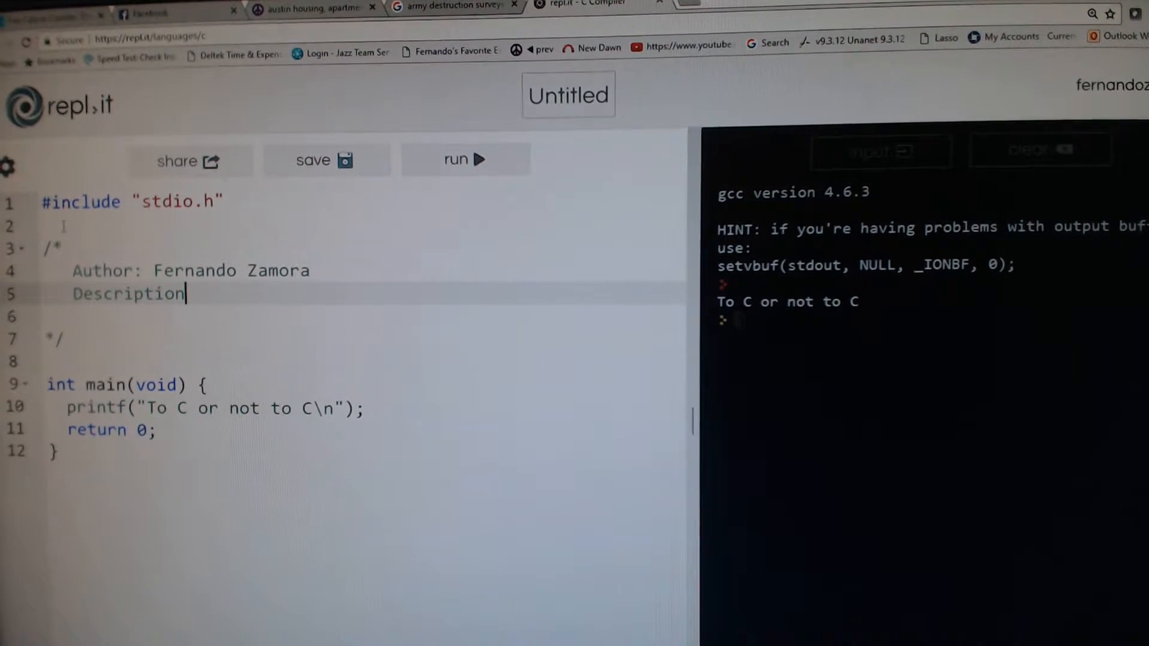
{"action": "type", "text": ":"}
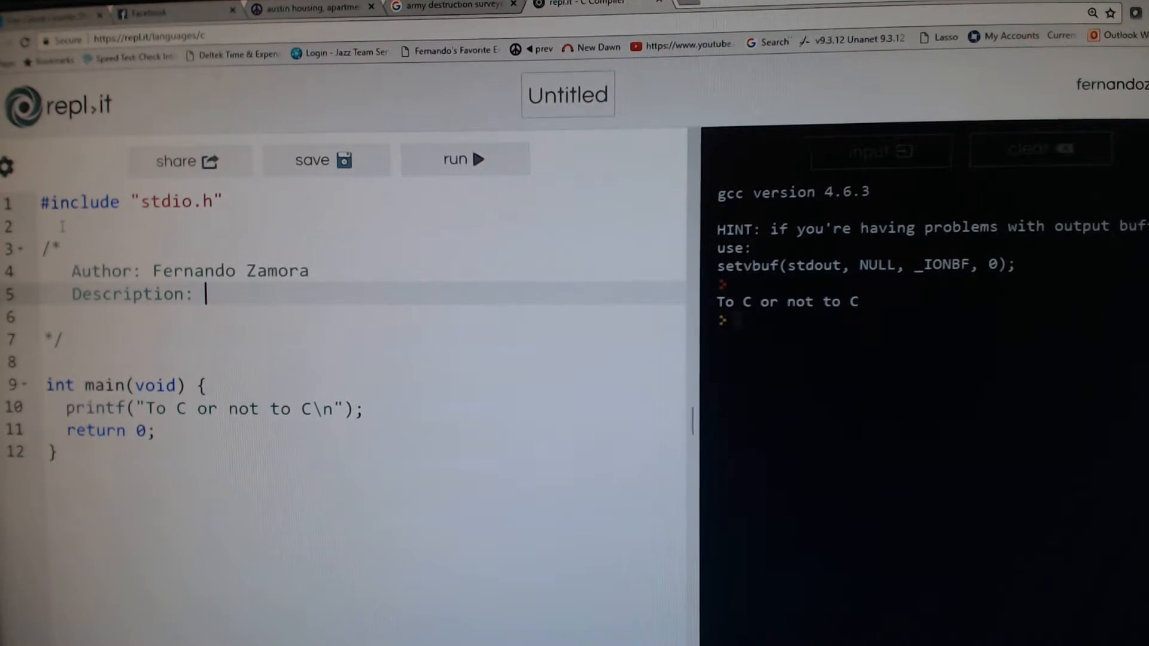
{"action": "type", "text": "Simple hello"}
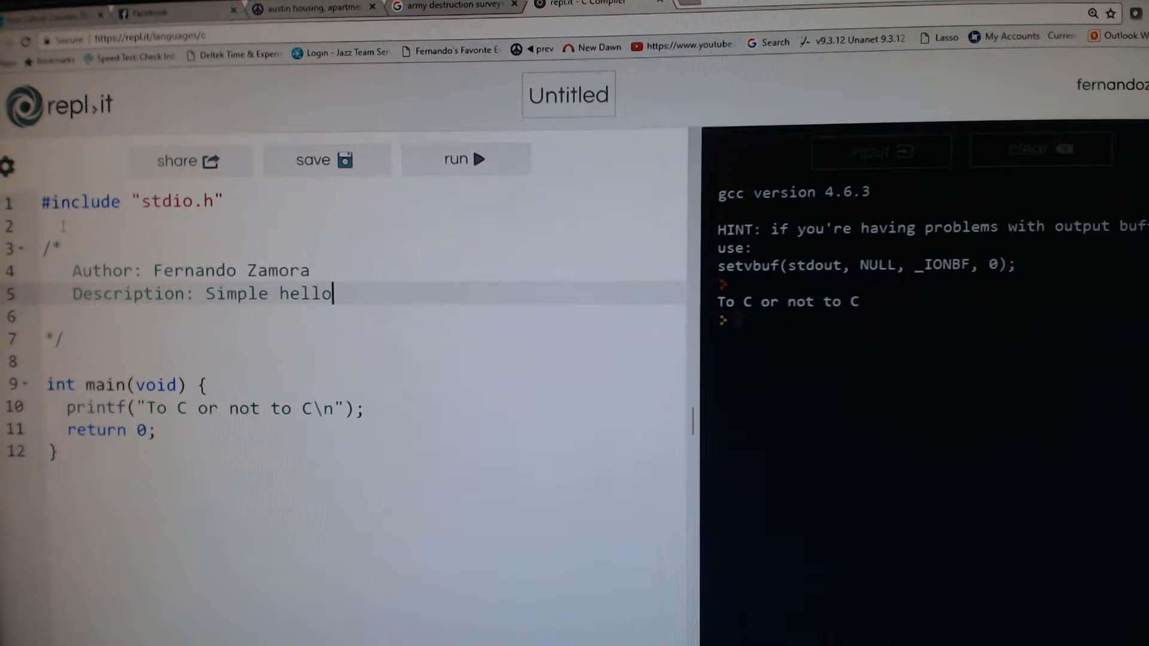
{"action": "type", "text": "world progra"}
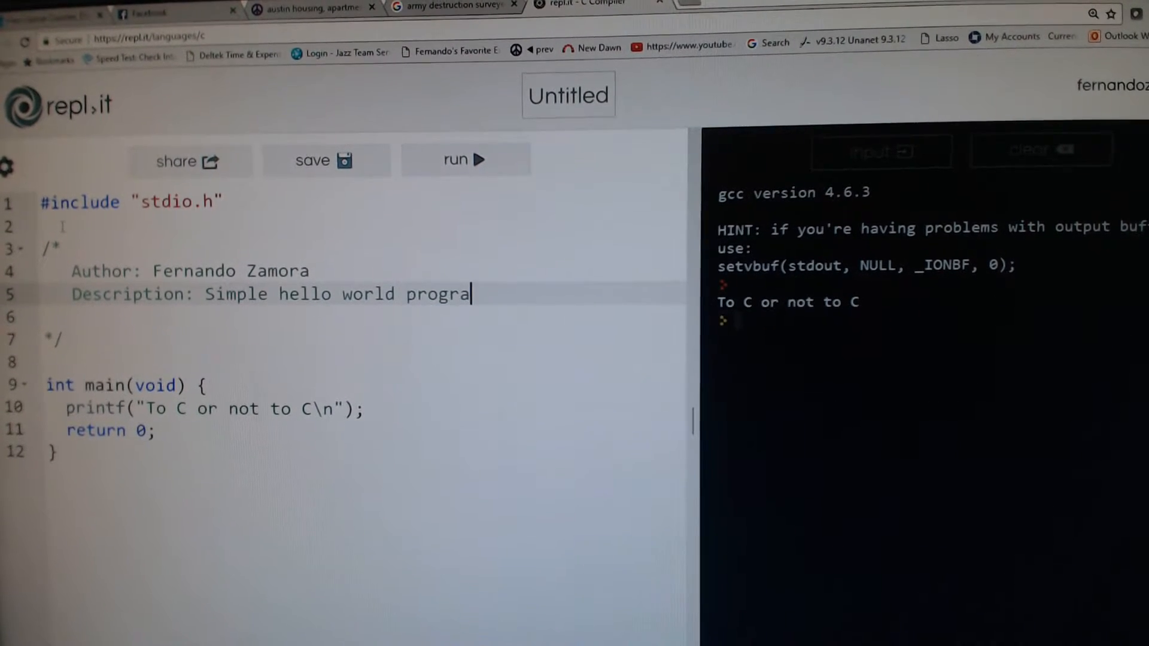
{"action": "type", "text": "m"}
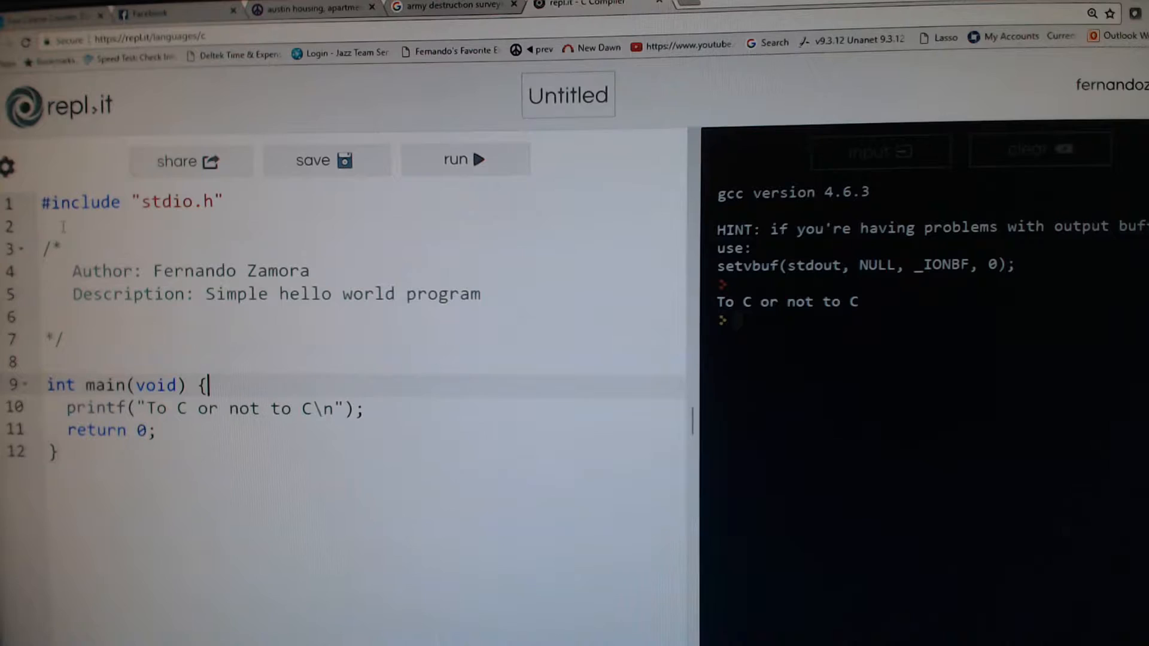
Step: Add print("Select from the following menu:"); at the start of main and begin a new statement
{"action": "key", "text": "Enter"}
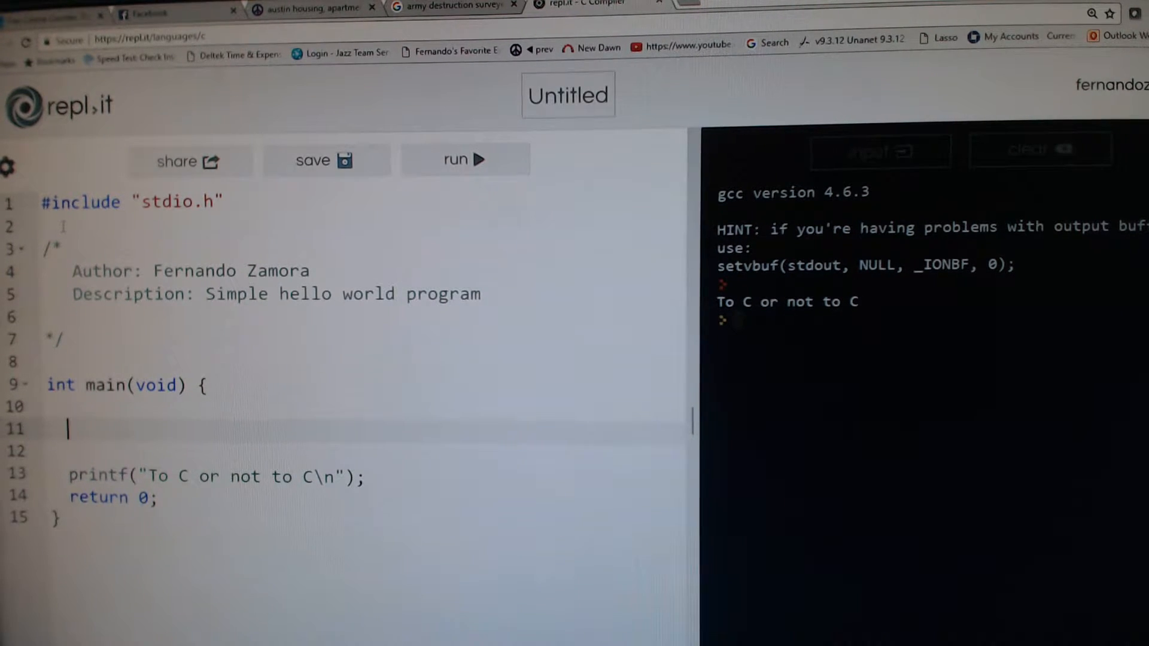
{"action": "type", "text": "print("}
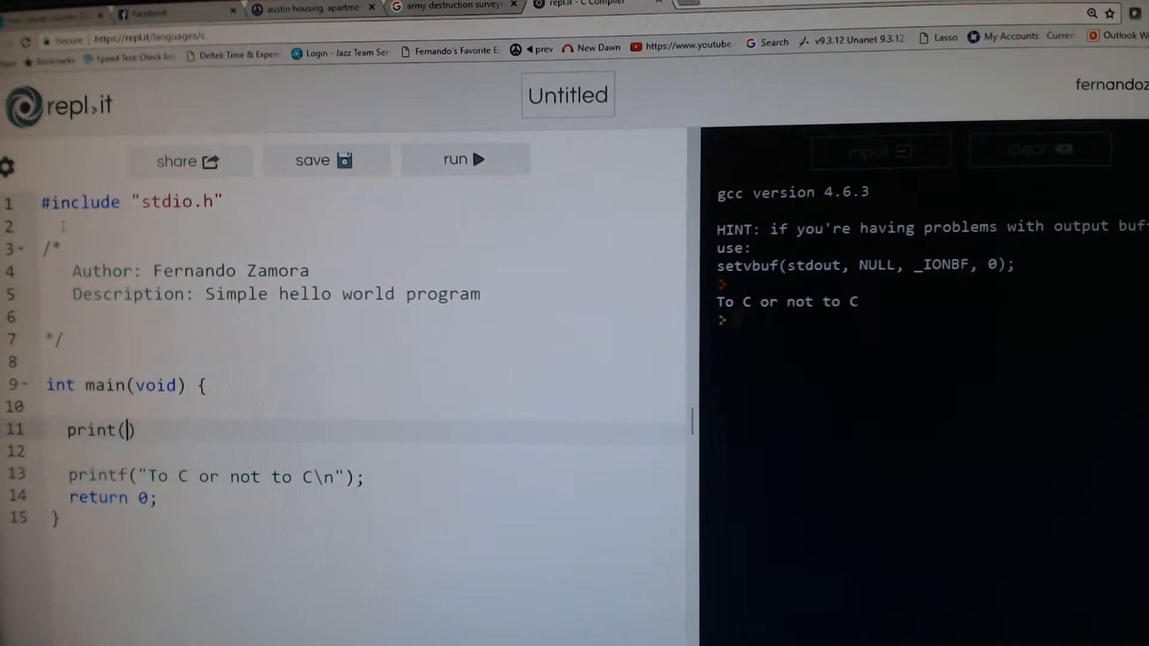
{"action": "type", "text": "\"Sele"}
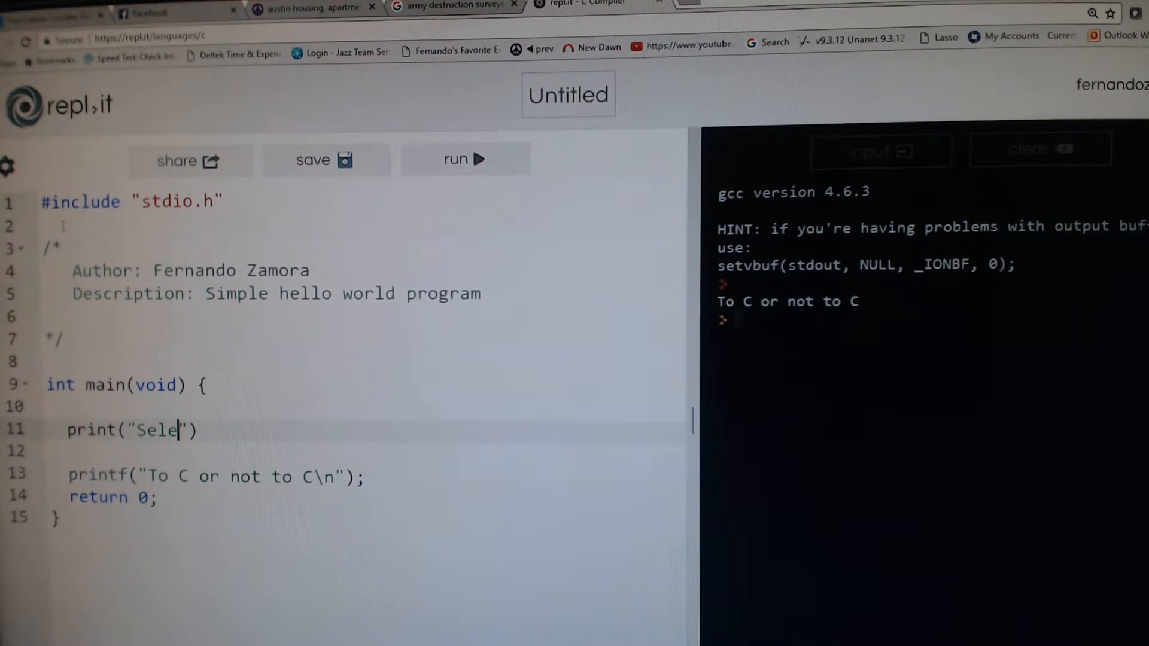
{"action": "type", "text": "ct from the"}
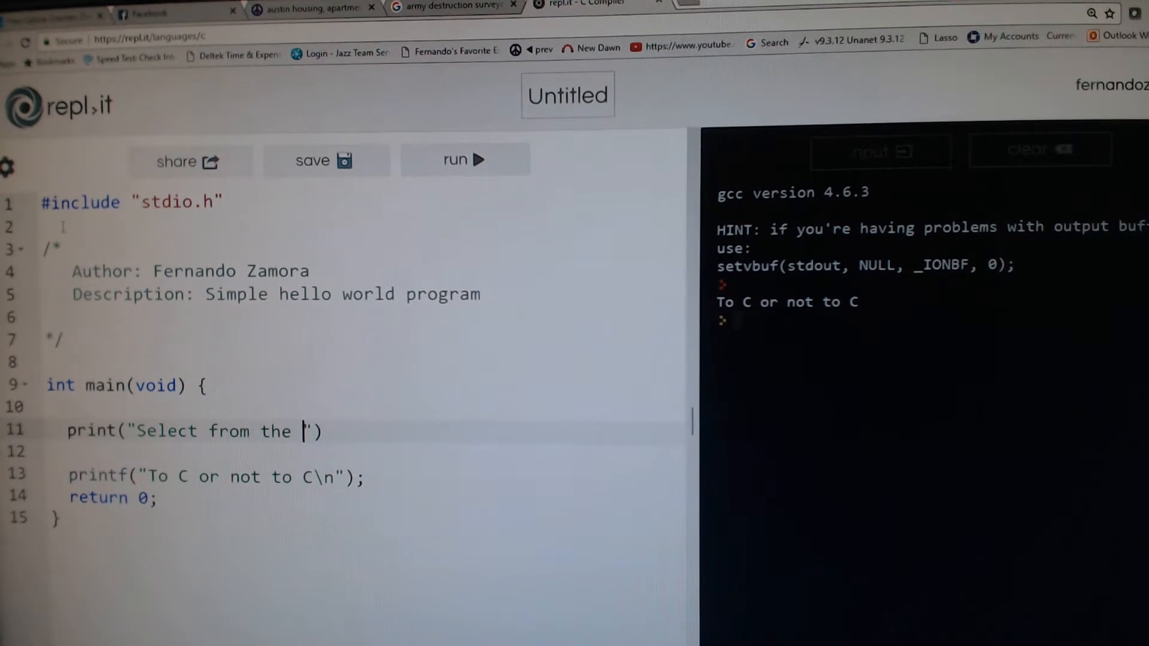
{"action": "type", "text": "following menu:"}
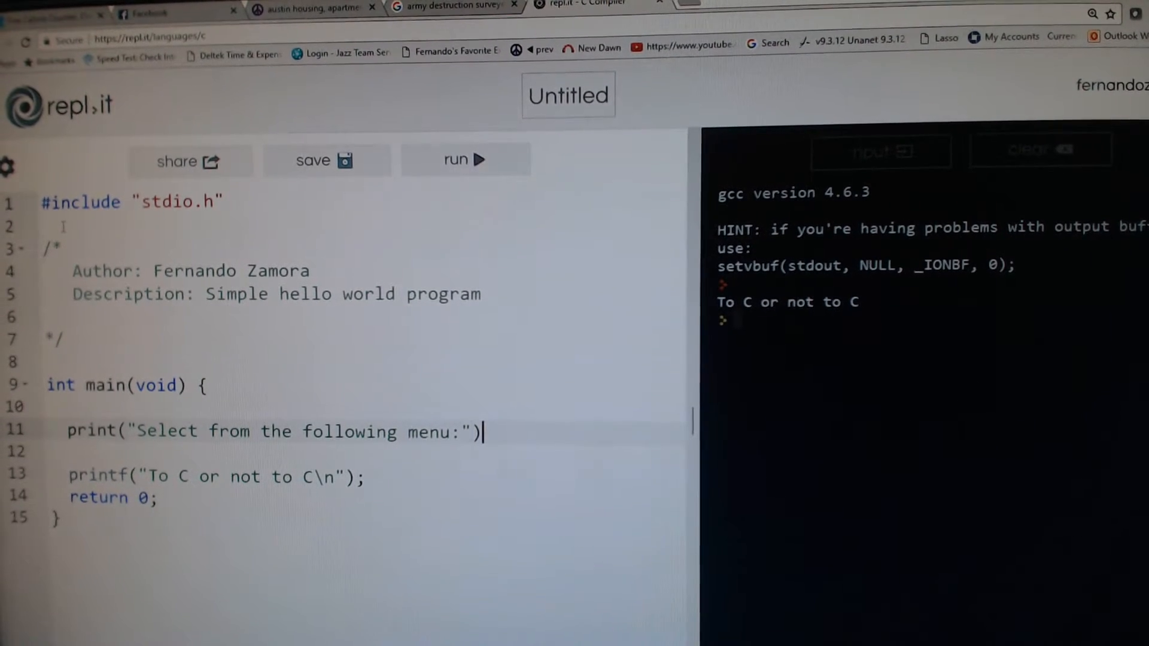
{"action": "type", "text": ";"}
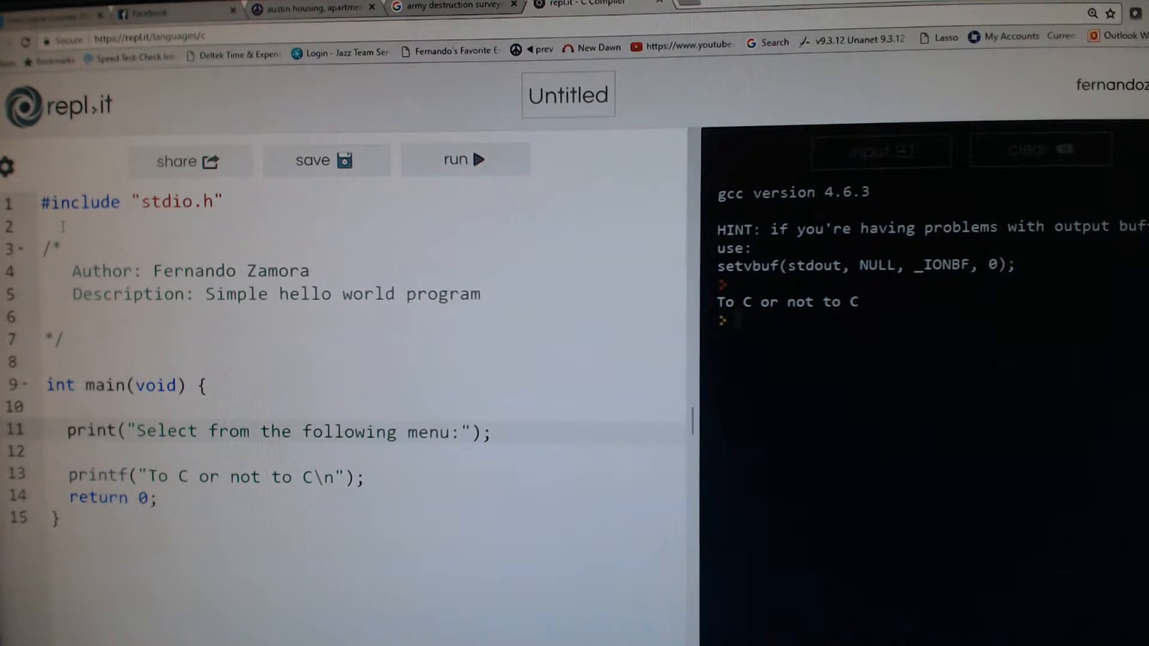
{"action": "left_click", "coordinate": [474, 431]}
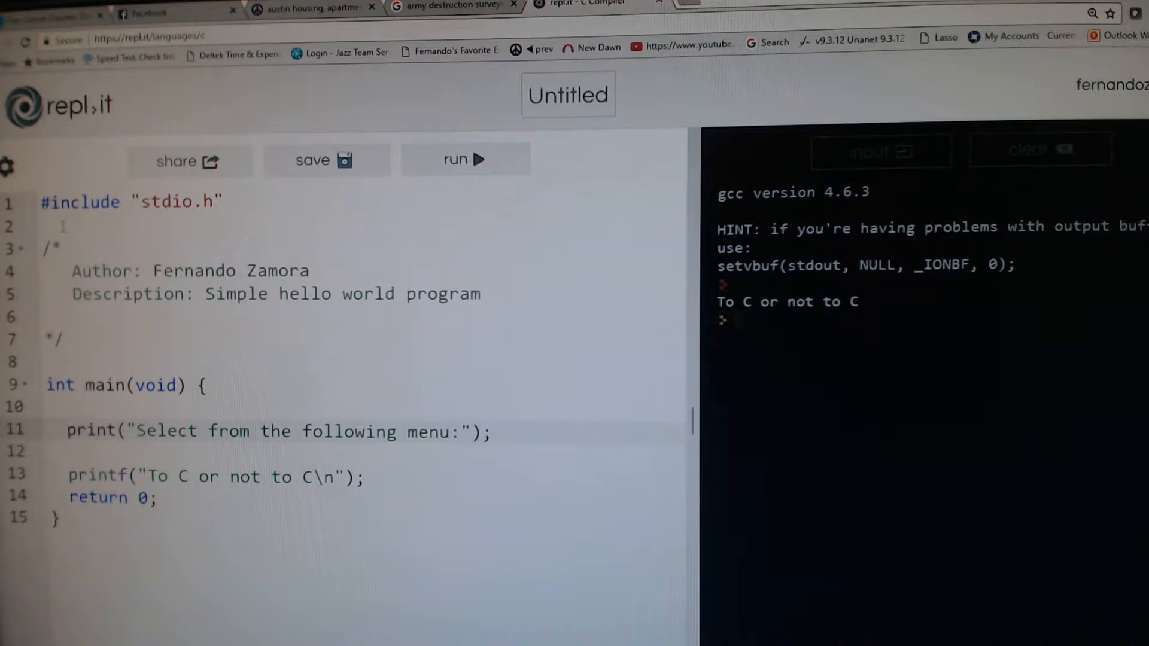
{"action": "left_click", "coordinate": [491, 432]}
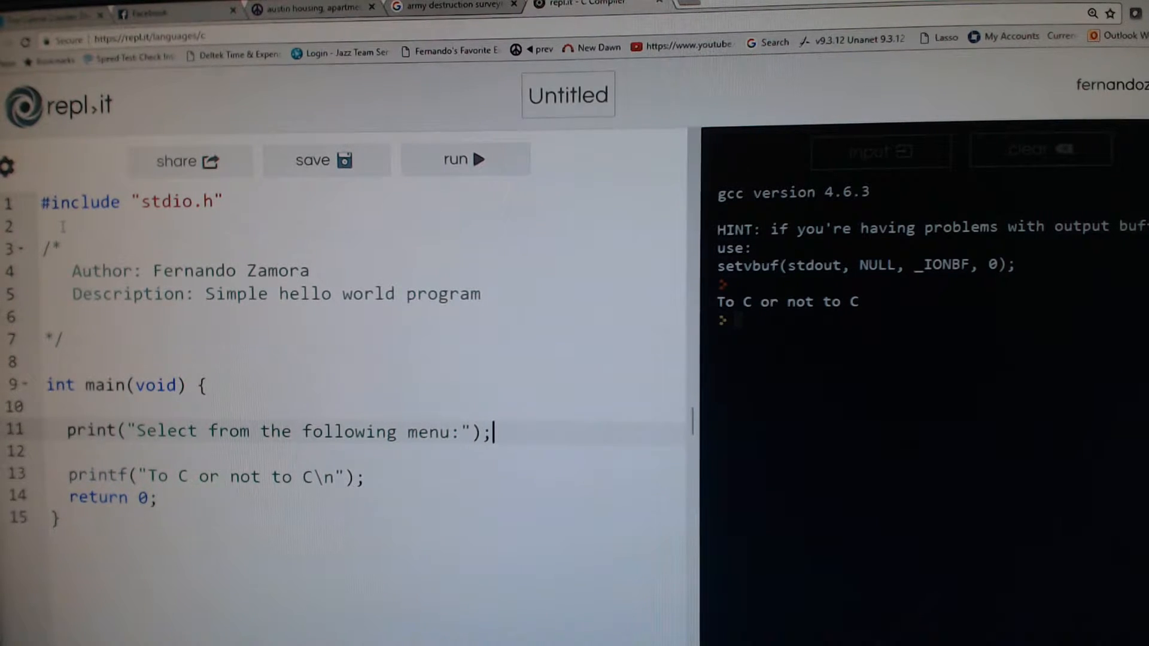
{"action": "type", "text": "p"}
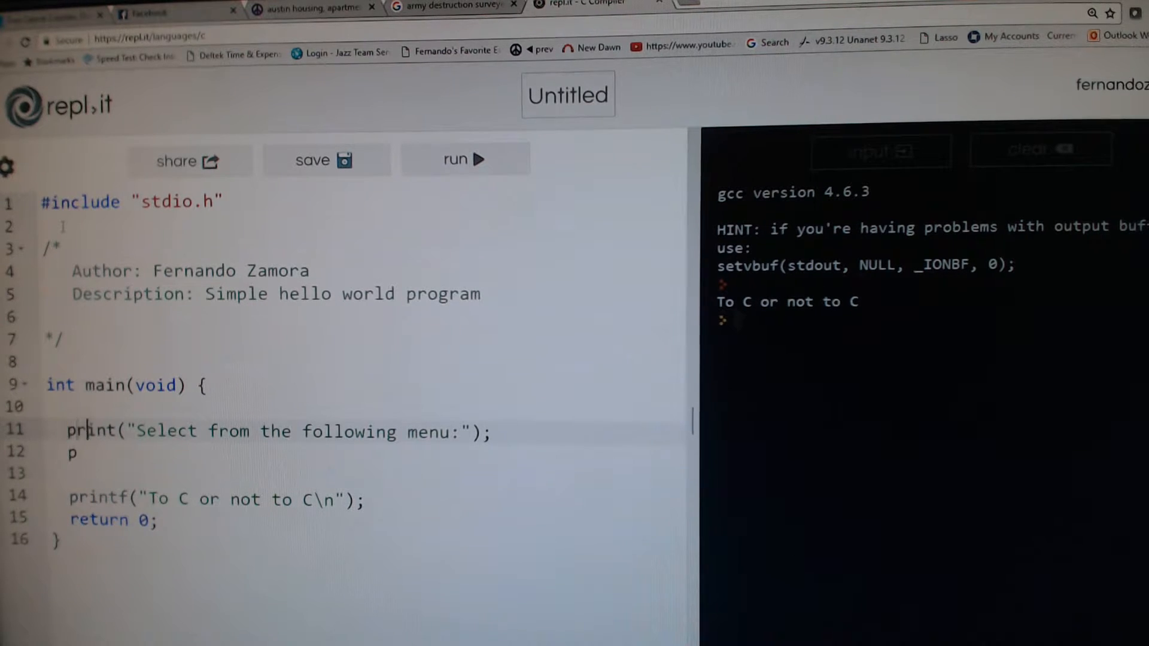
Step: Change print to printf and add the printf("1. For english") option
{"action": "type", "text": "f"}
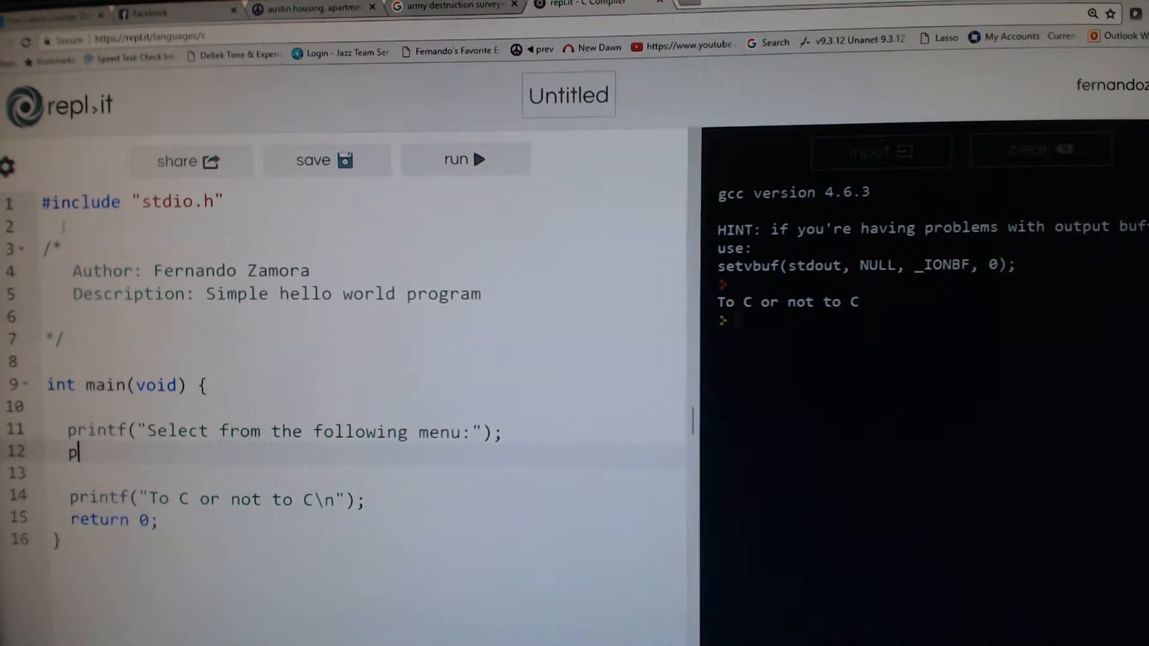
{"action": "type", "text": "rintf(\""}
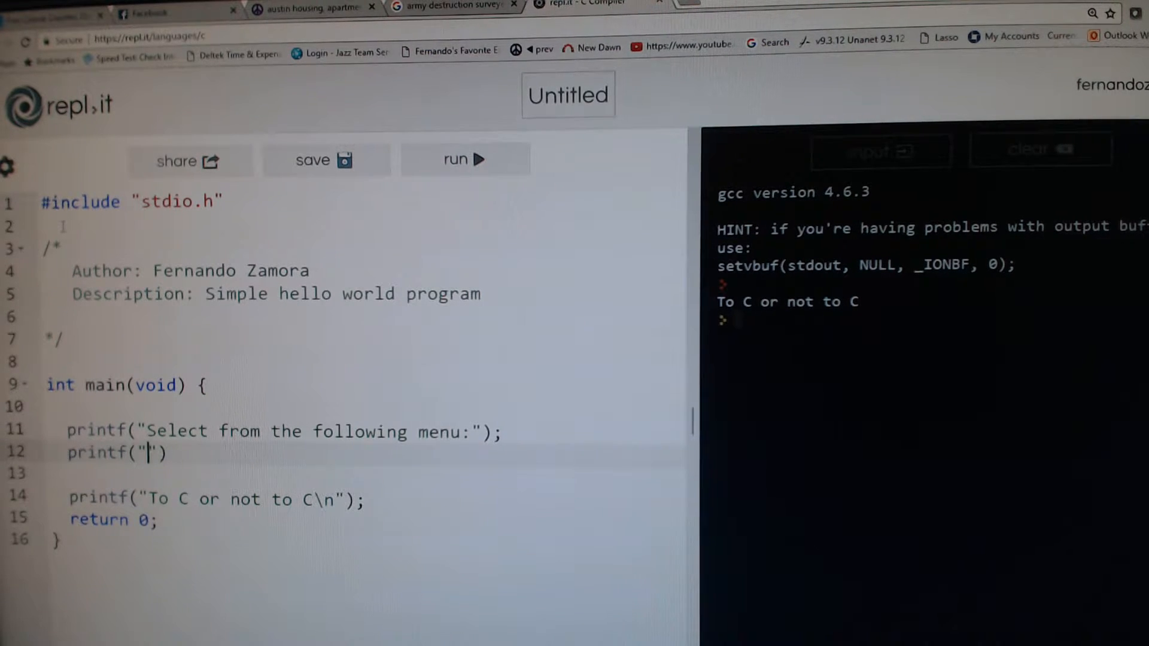
{"action": "type", "text": "1"}
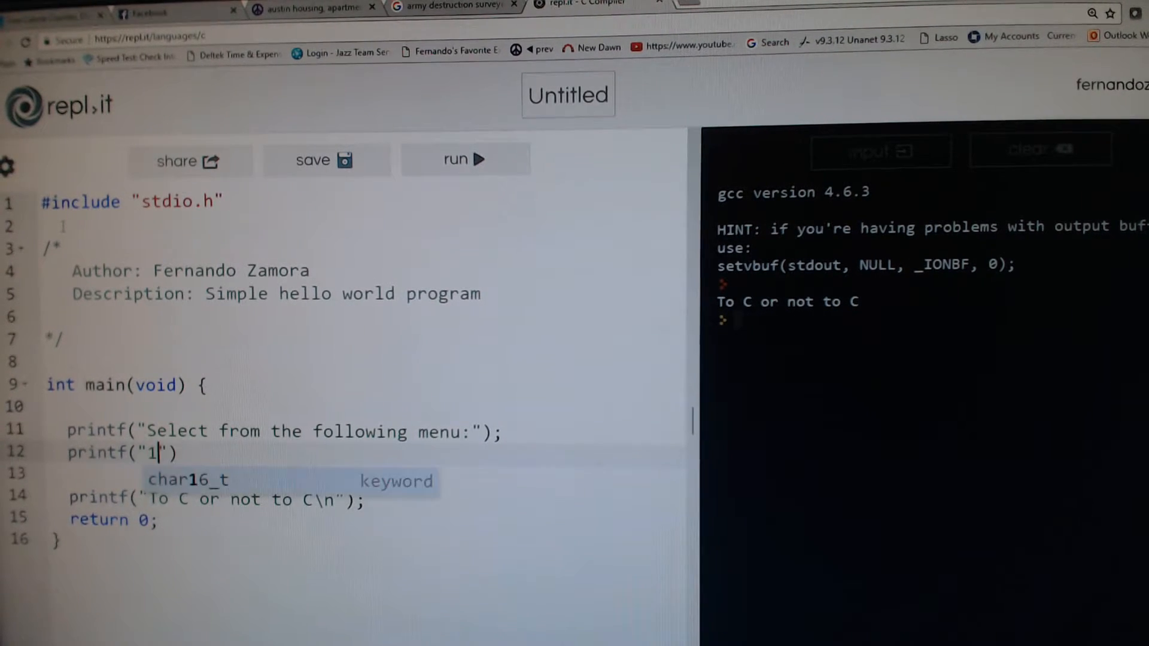
{"action": "type", "text": "."}
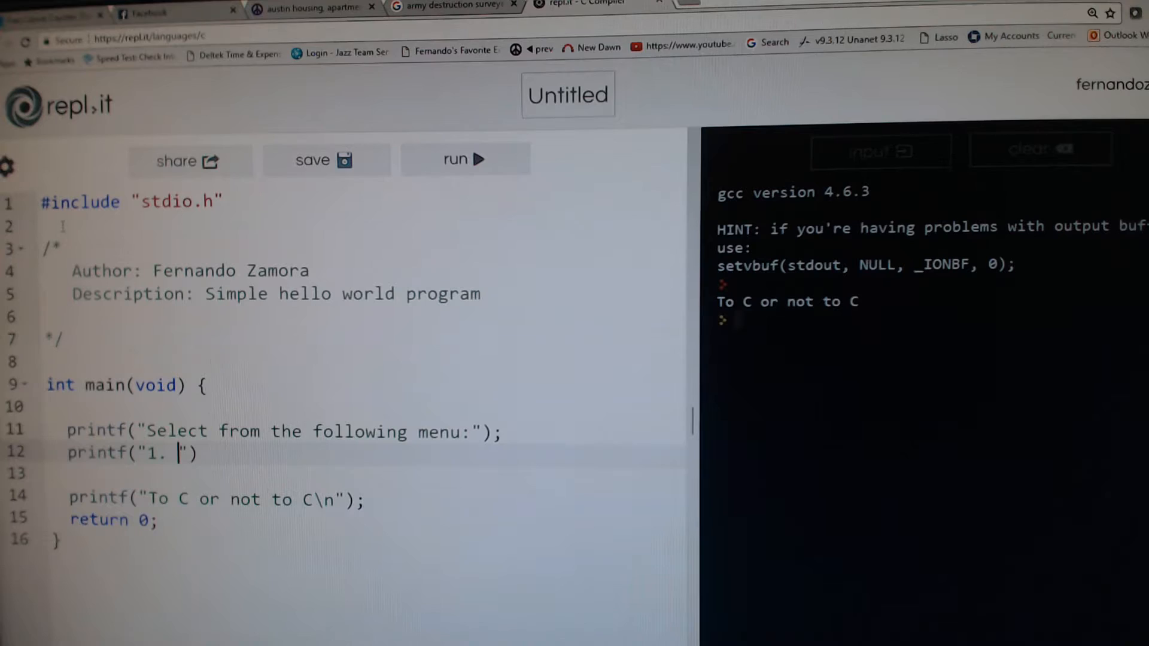
{"action": "type", "text": "For"}
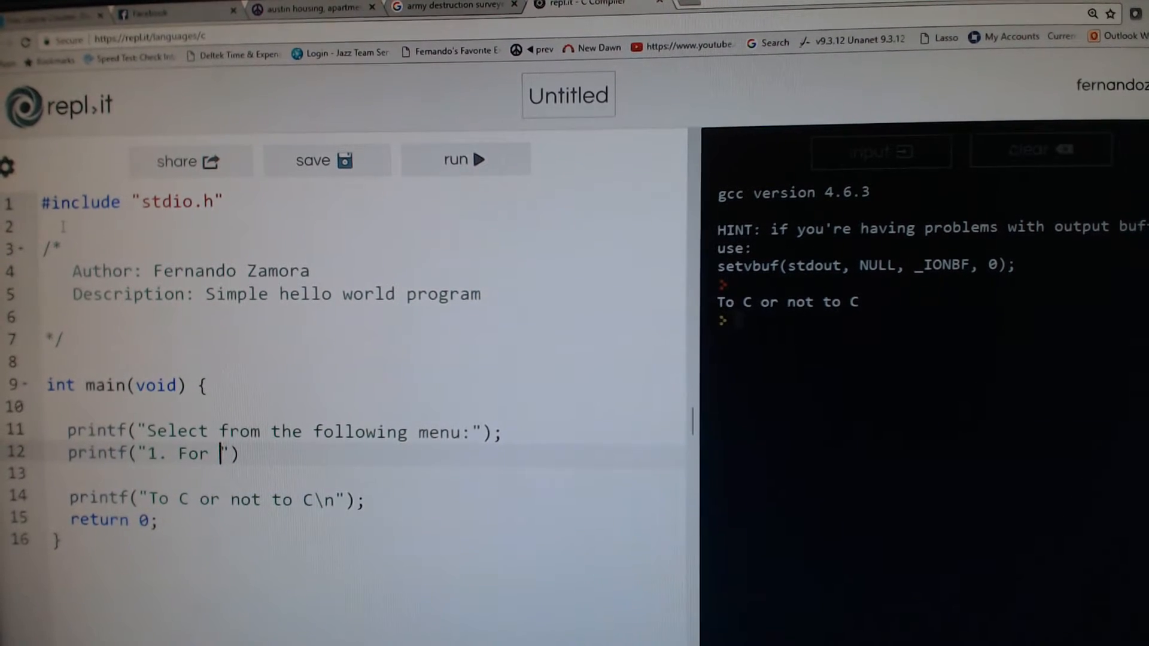
{"action": "type", "text": "engli"}
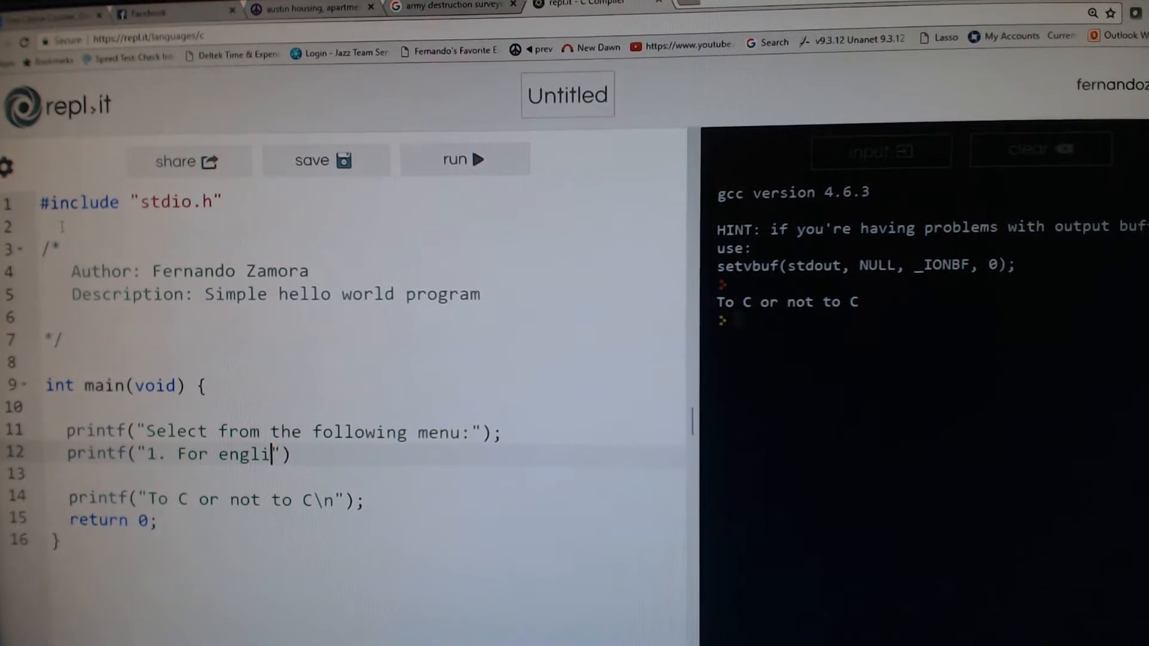
{"action": "type", "text": "sh)"}
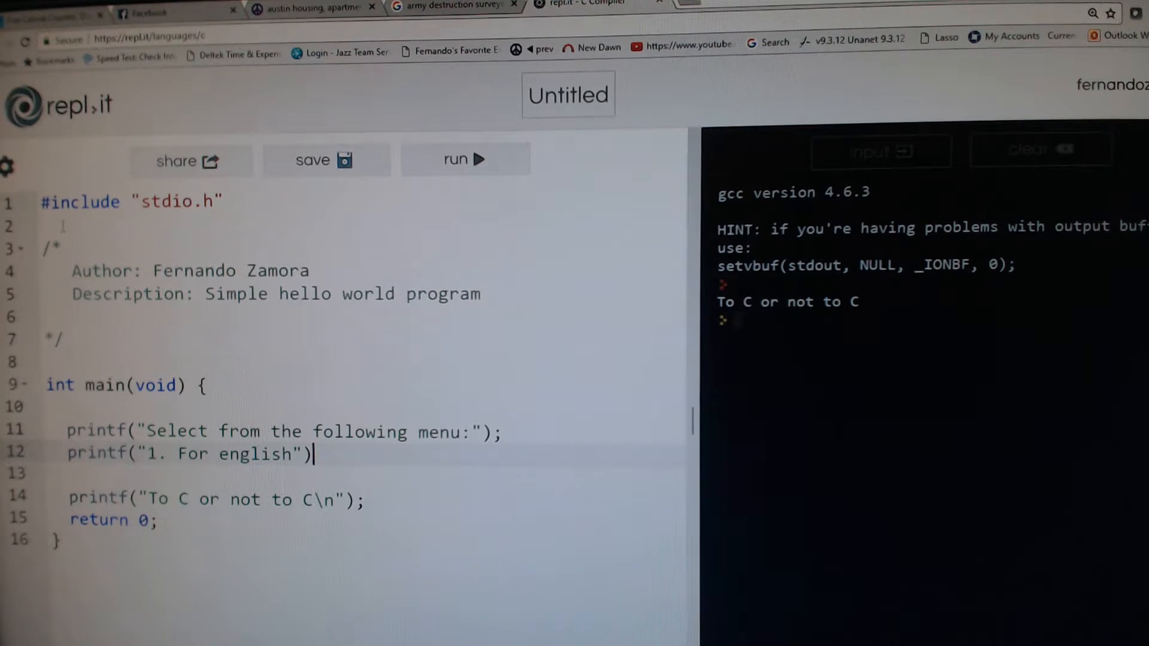
Step: Add printf("2. Customer service press 2");, remove the old greeting line, and run
{"action": "type", "text": "prin"}
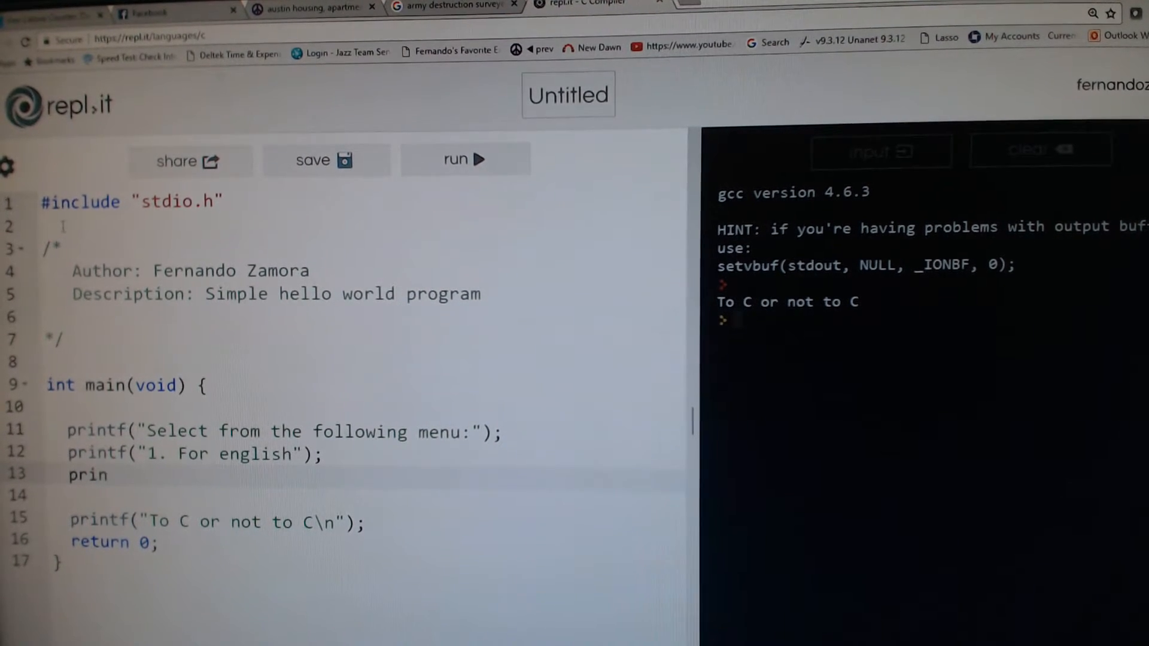
{"action": "type", "text": "tf()"}
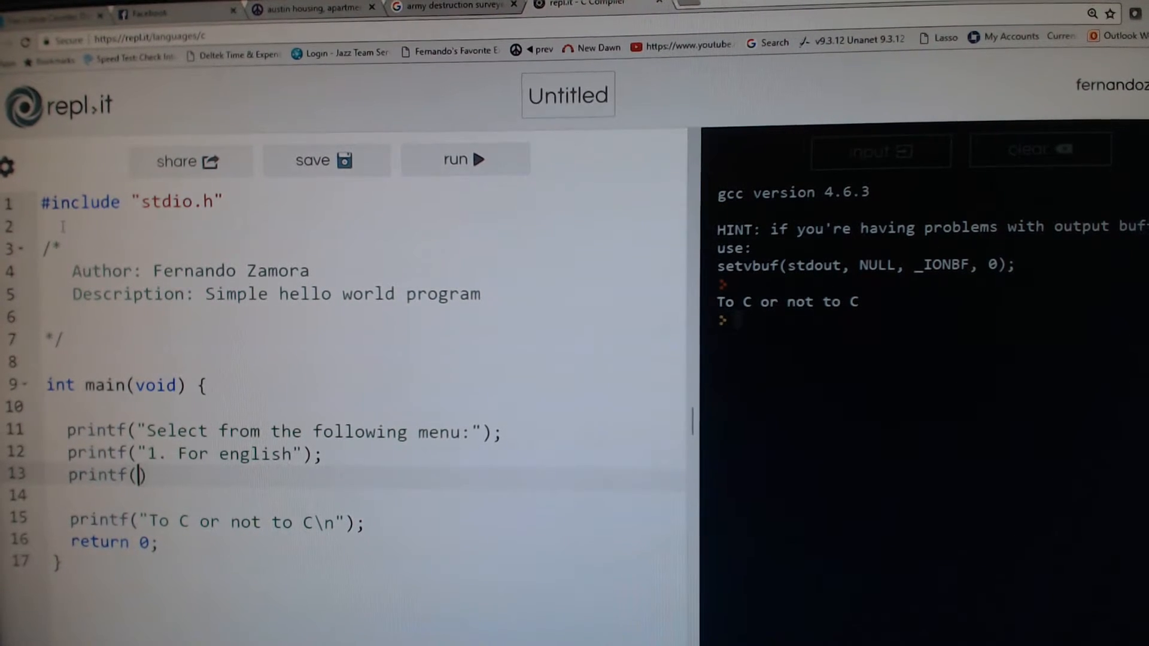
{"action": "type", "text": "\"2."}
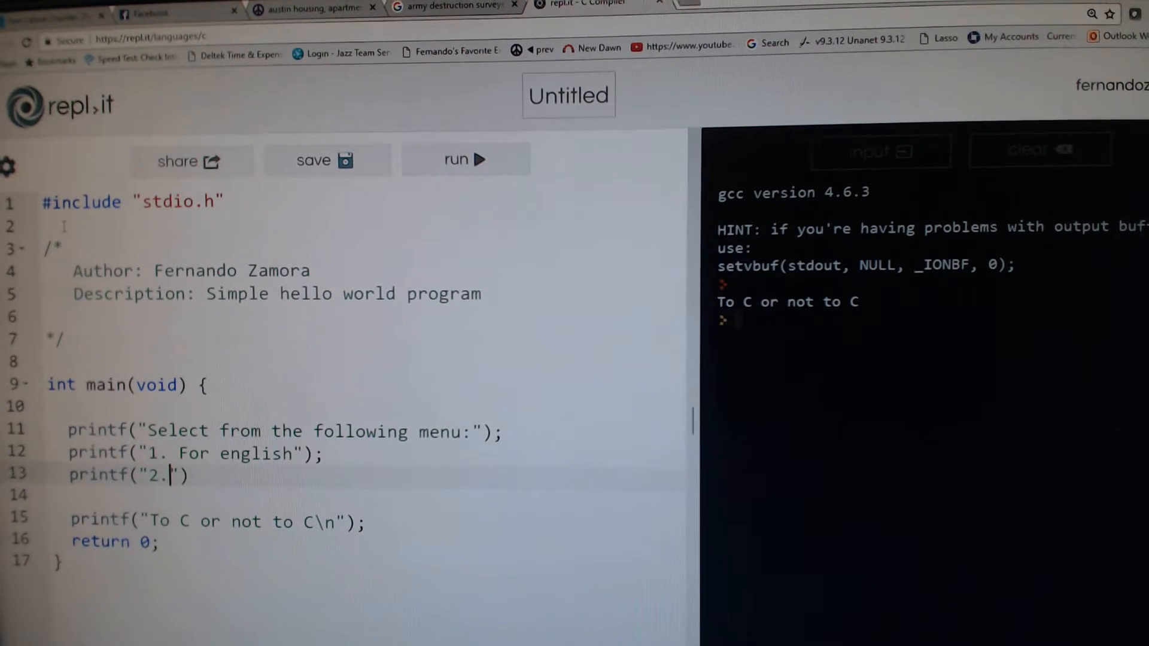
{"action": "type", "text": "Customer service press 2"}
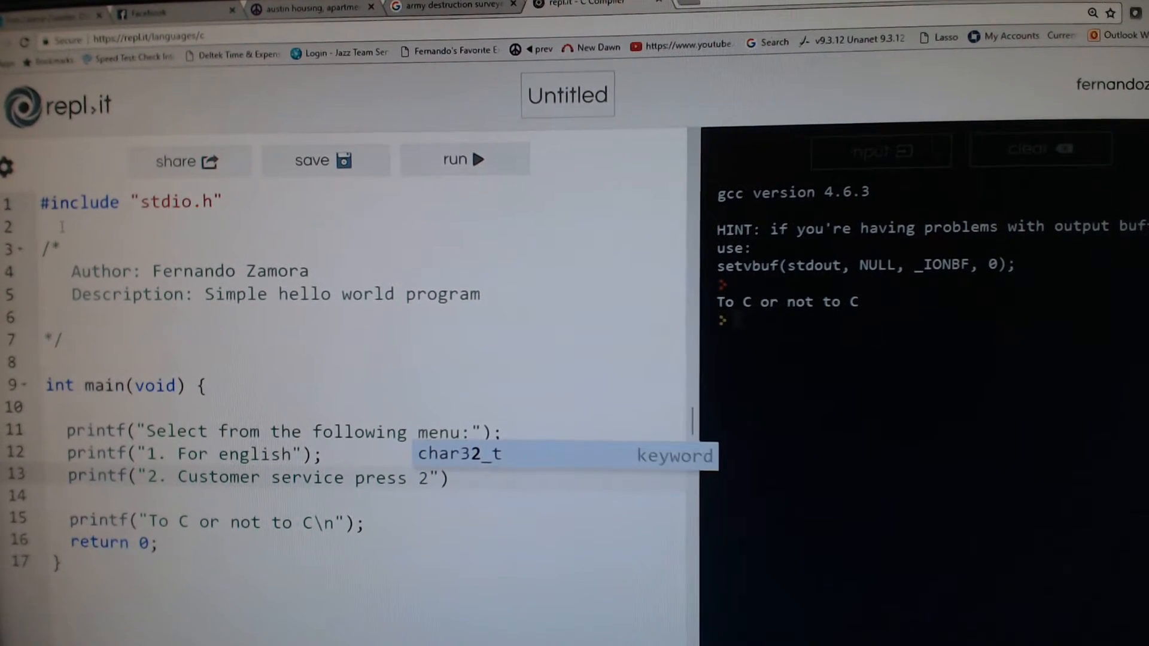
{"action": "type", "text": ";"}
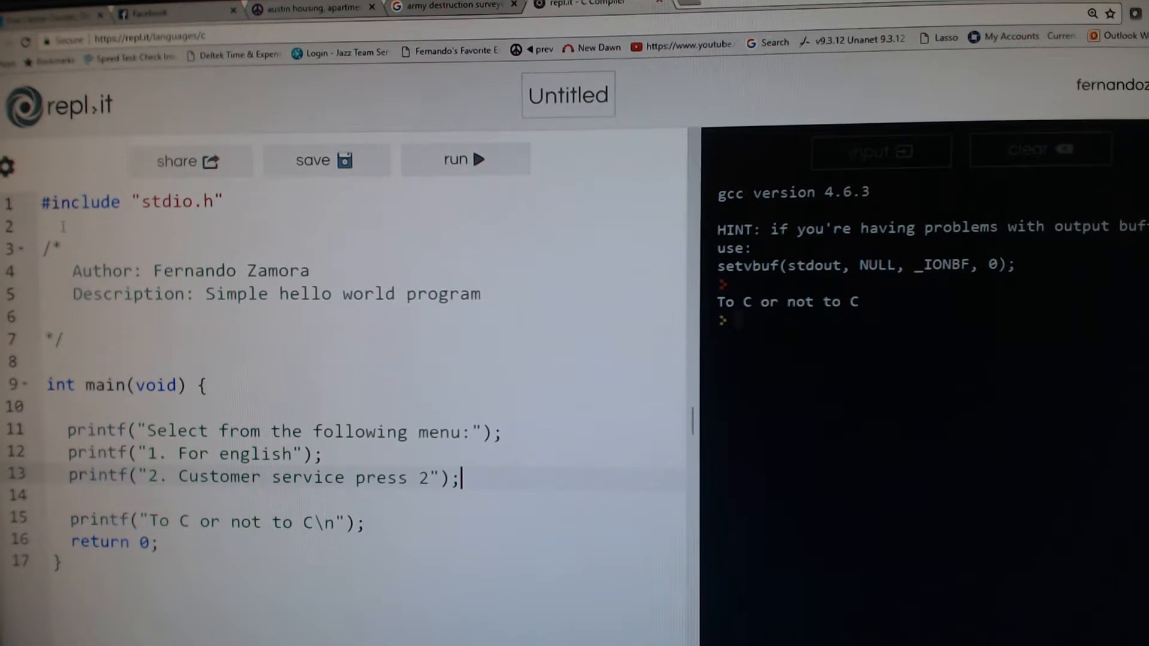
{"action": "key", "text": "Enter"}
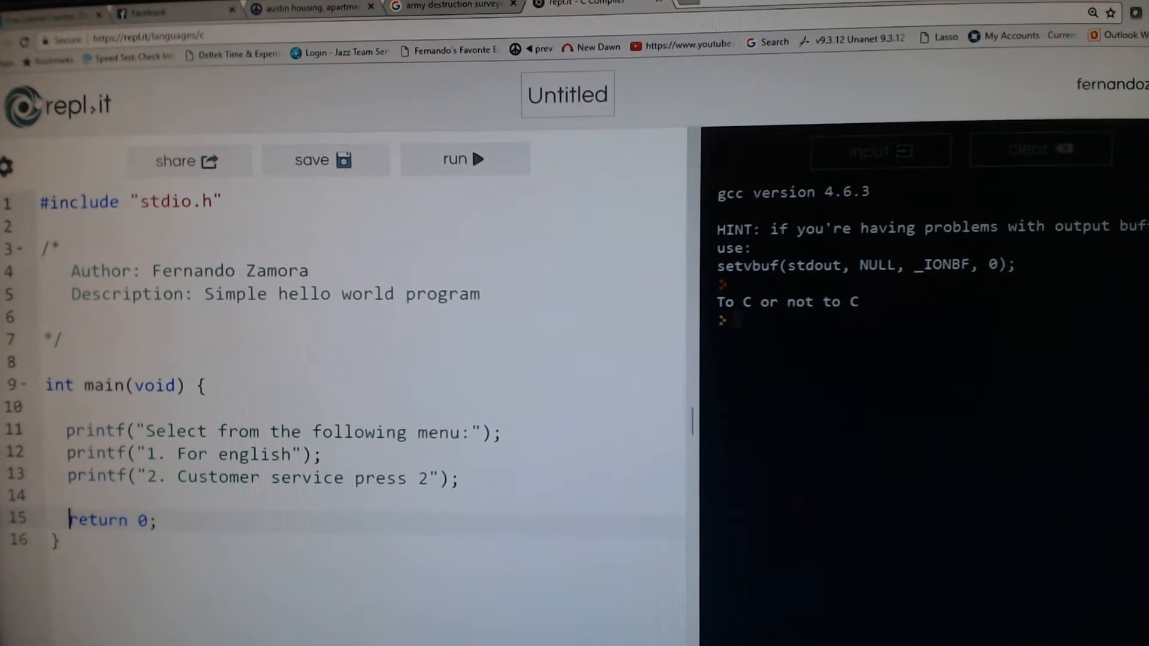
{"action": "left_click", "coordinate": [464, 160]}
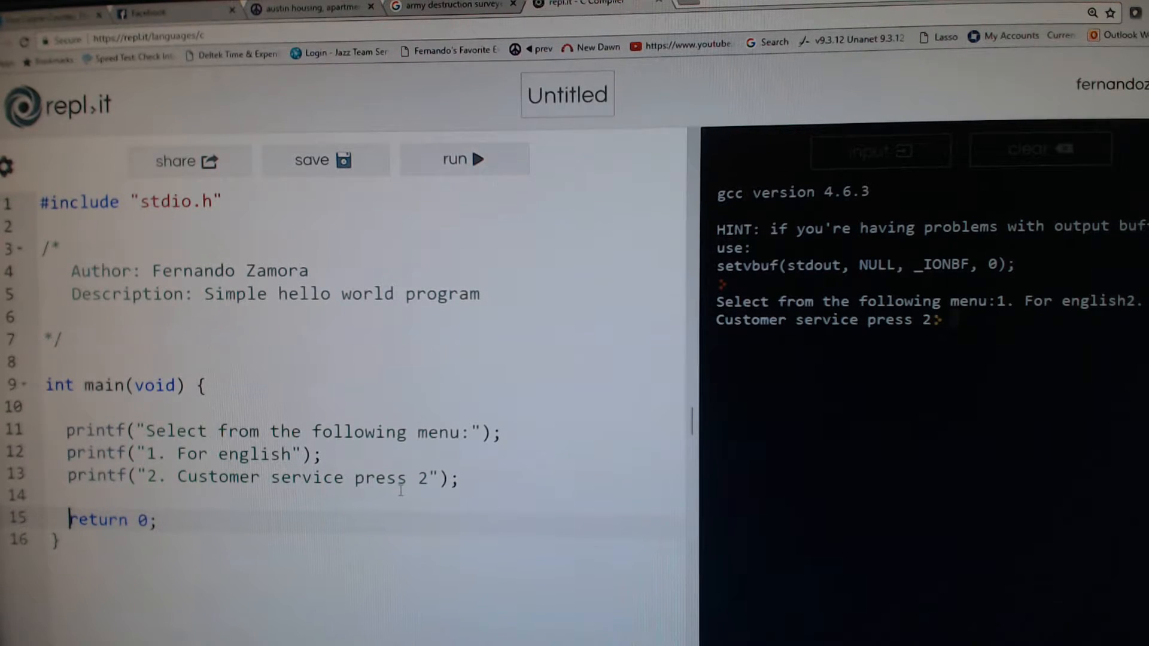
{"action": "mouse_move", "coordinate": [718, 369]}
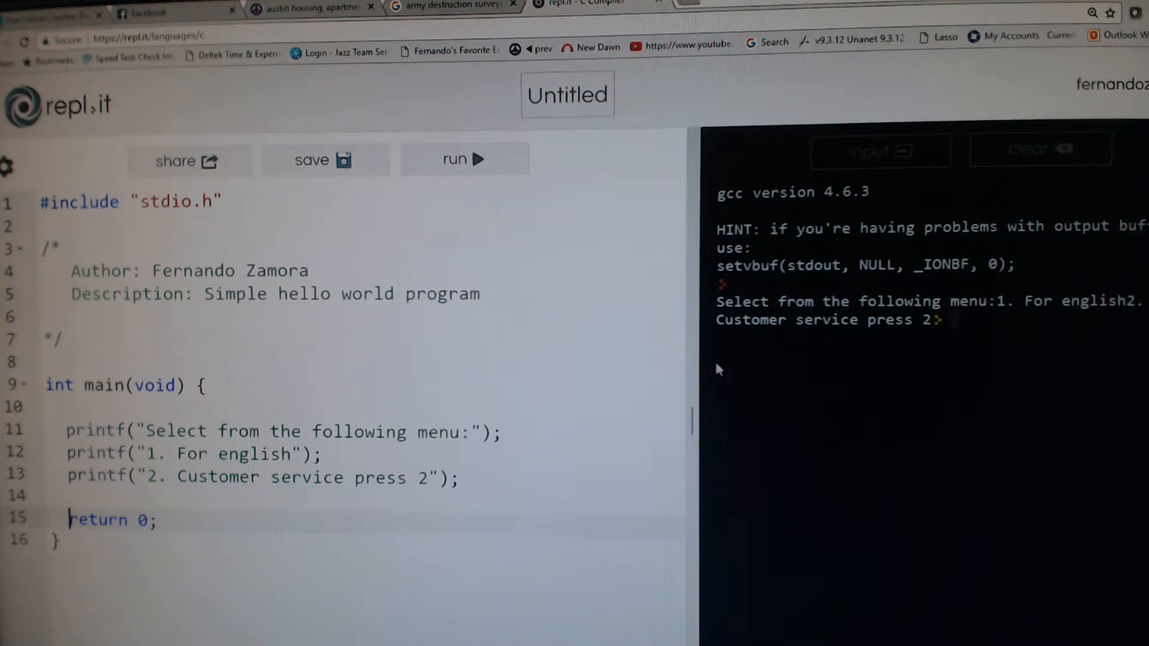
Step: Append \n to each menu string and run to see options on separate lines
{"action": "left_click", "coordinate": [474, 432]}
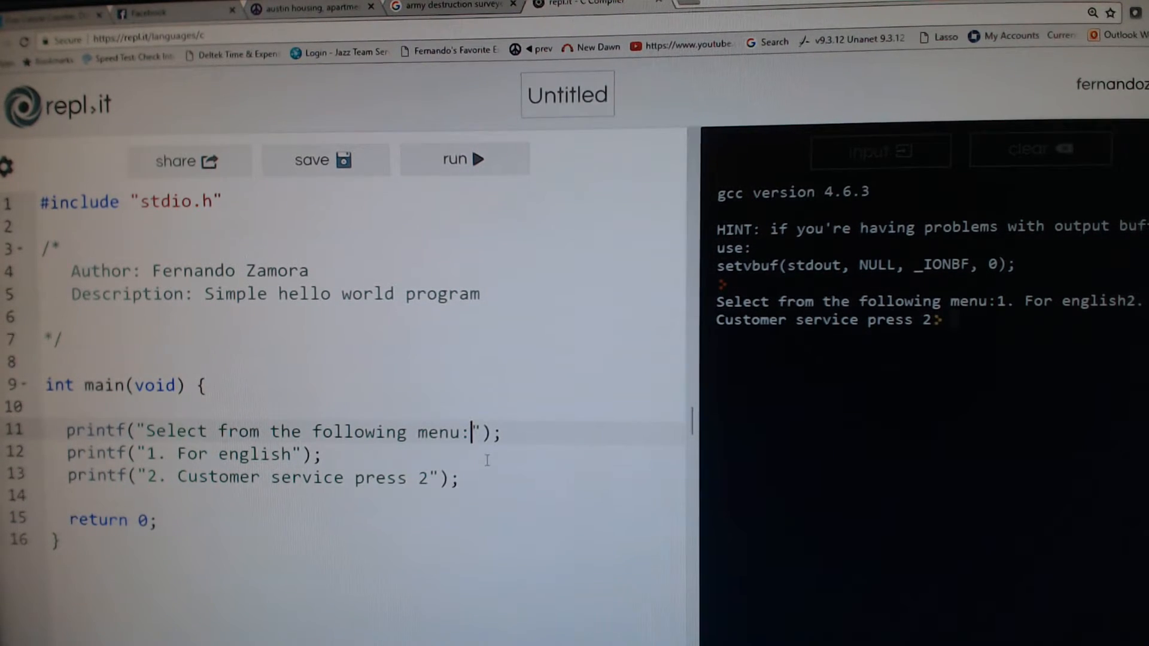
{"action": "type", "text": "\\"}
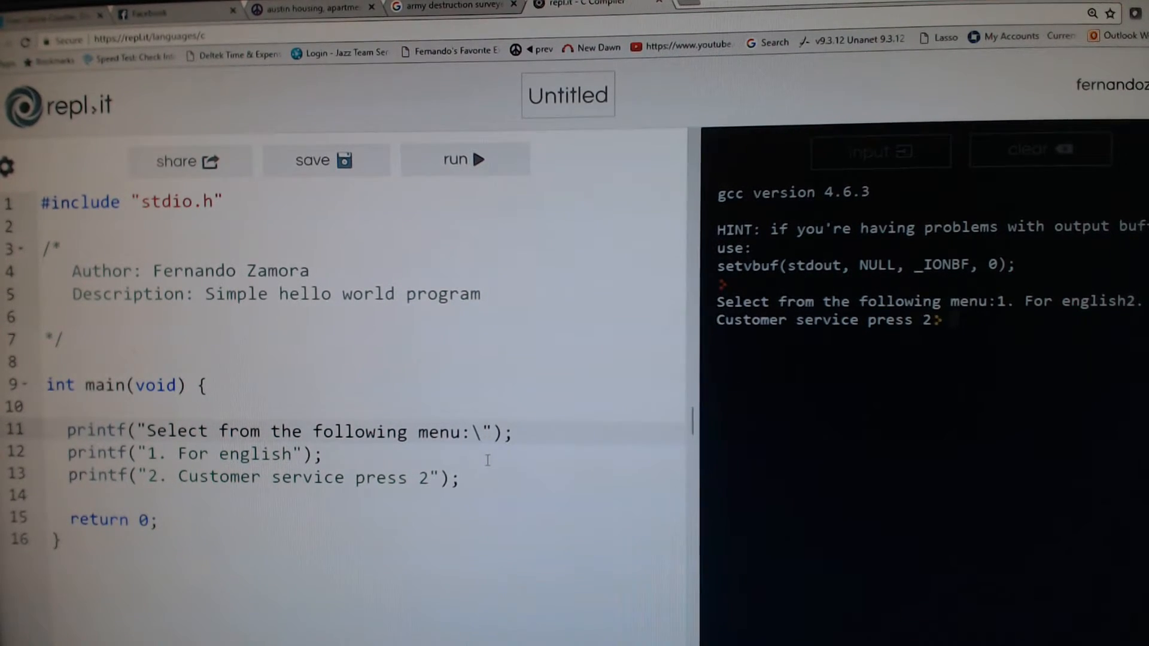
{"action": "type", "text": "n"}
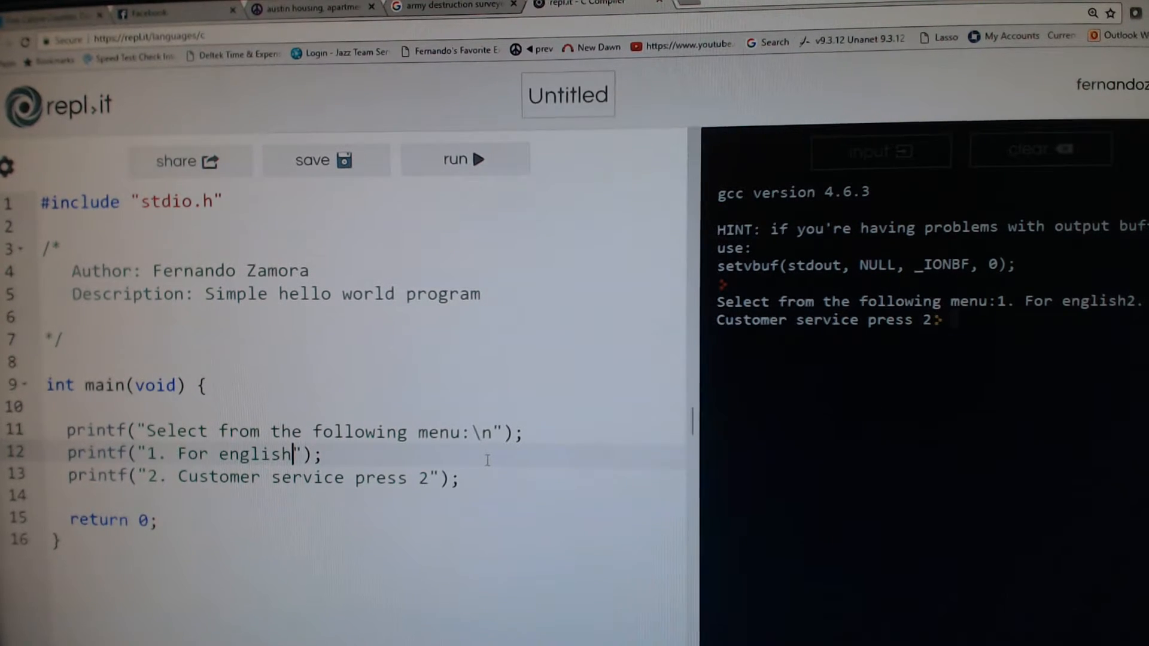
{"action": "type", "text": "\\n"}
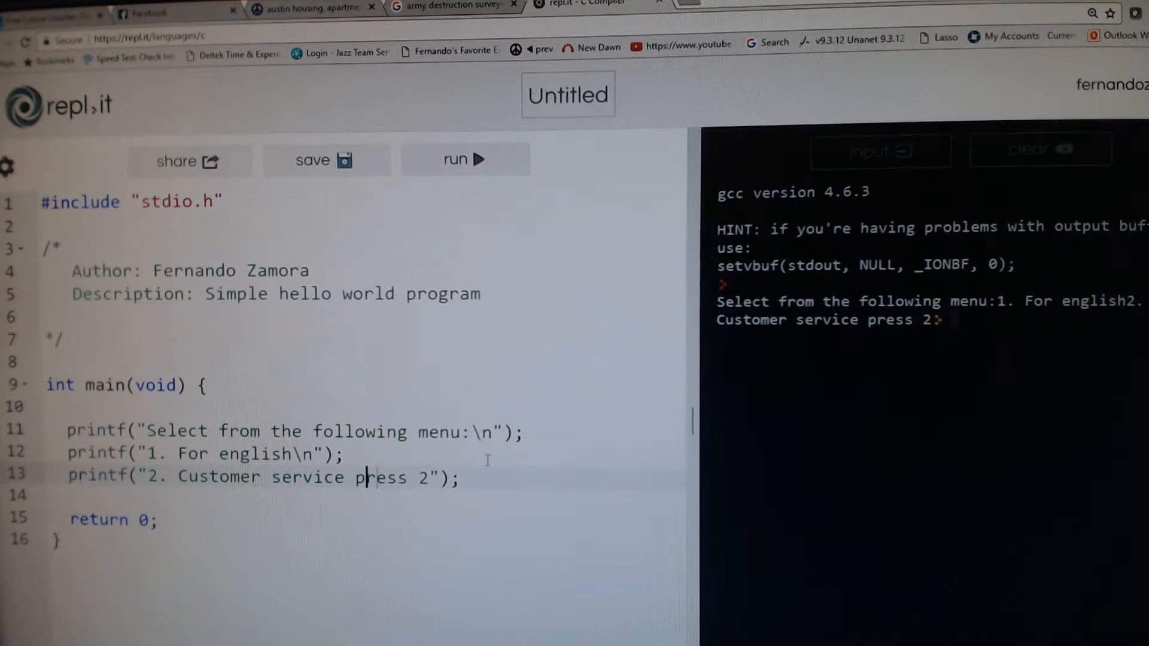
{"action": "type", "text": "\\"}
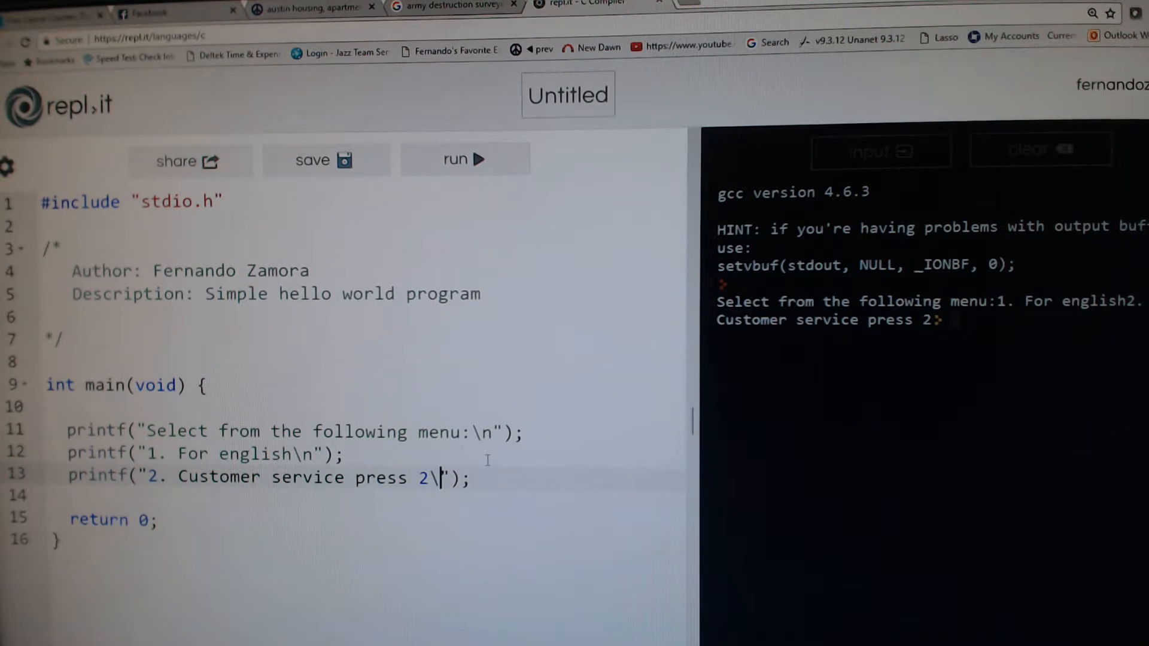
{"action": "type", "text": "n"}
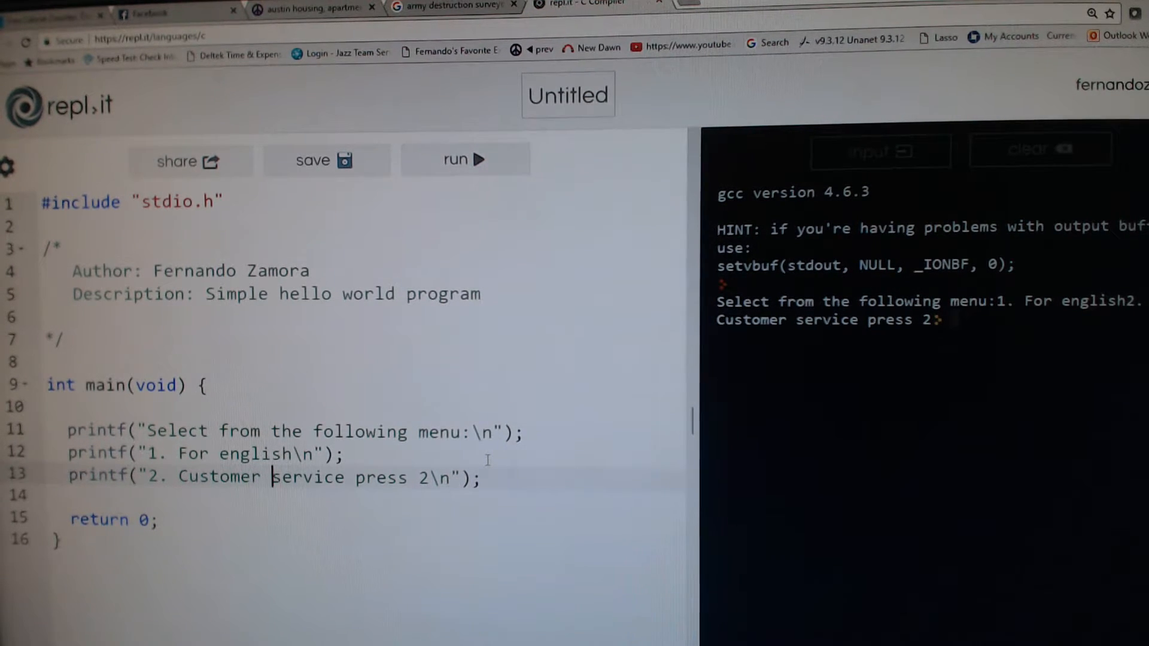
{"action": "type", "text": "\\"}
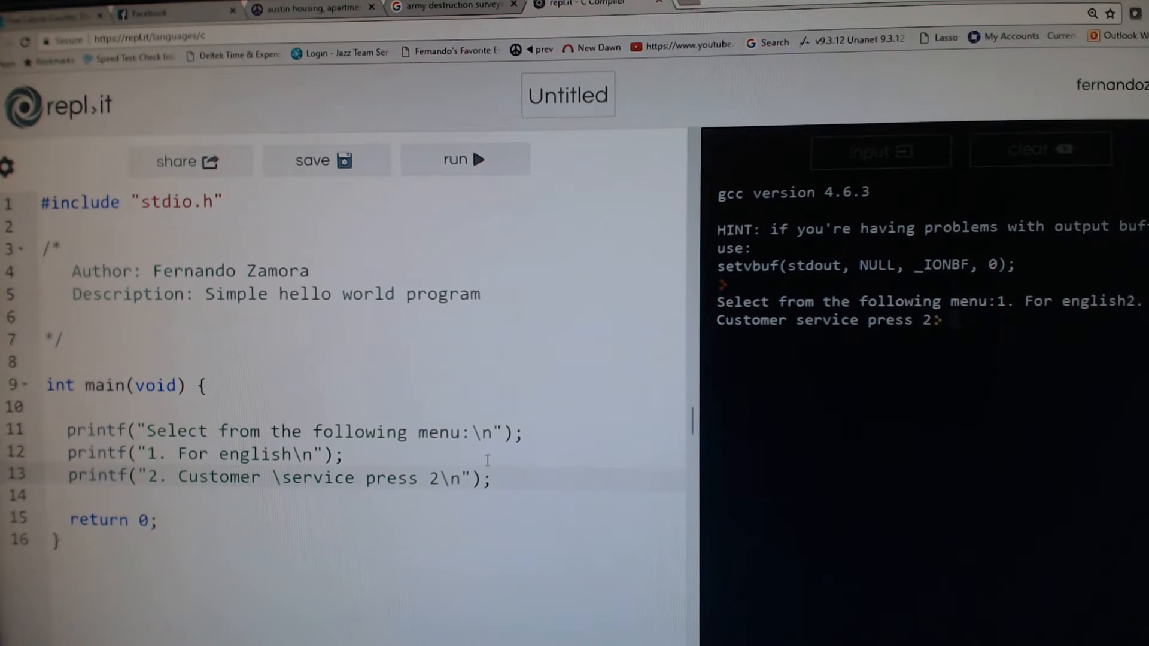
{"action": "type", "text": "n"}
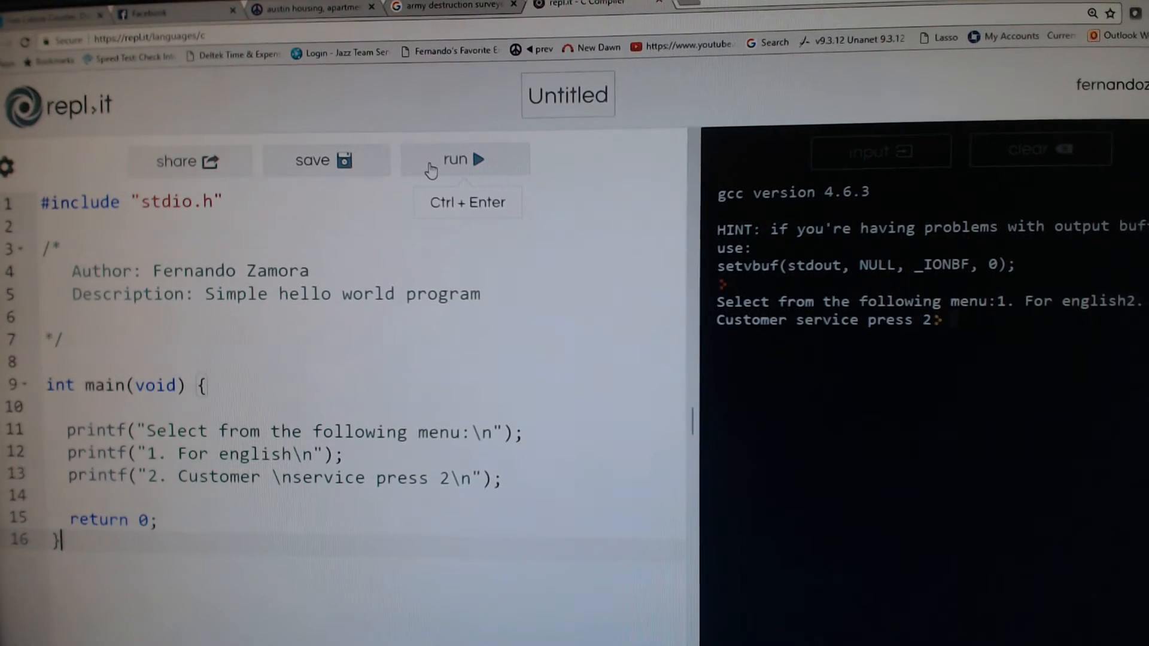
{"action": "left_click", "coordinate": [465, 160]}
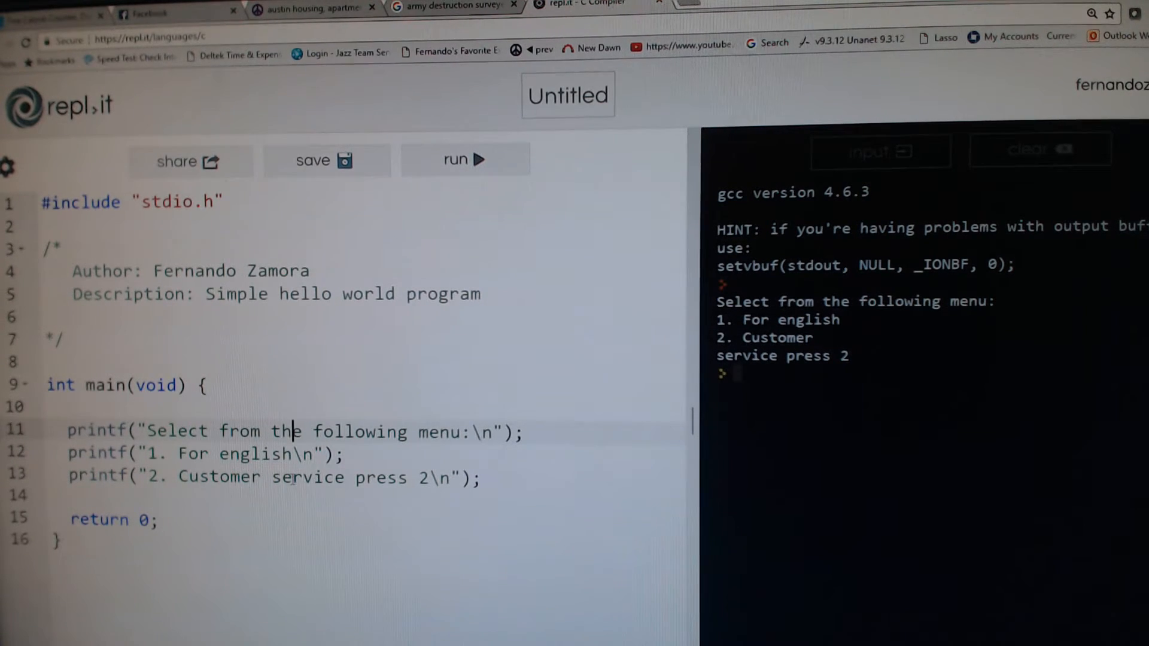
Step: Insert blank lines and declare int choice = 0 before the menu prints
{"action": "key", "text": "Enter"}
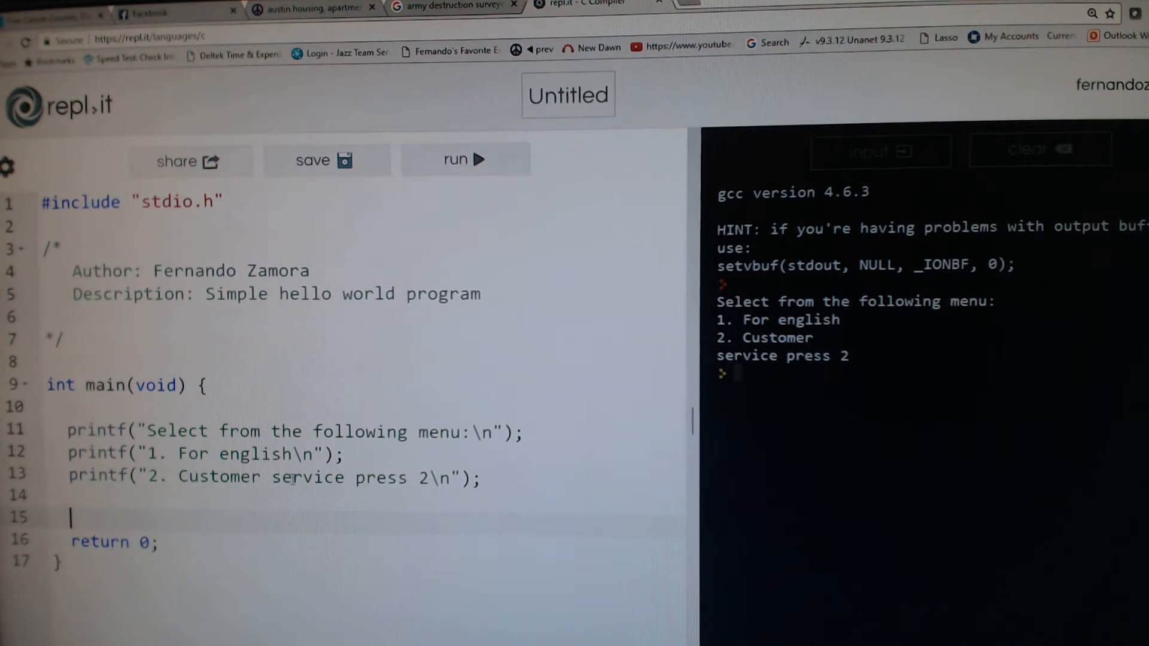
{"action": "key", "text": "Enter"}
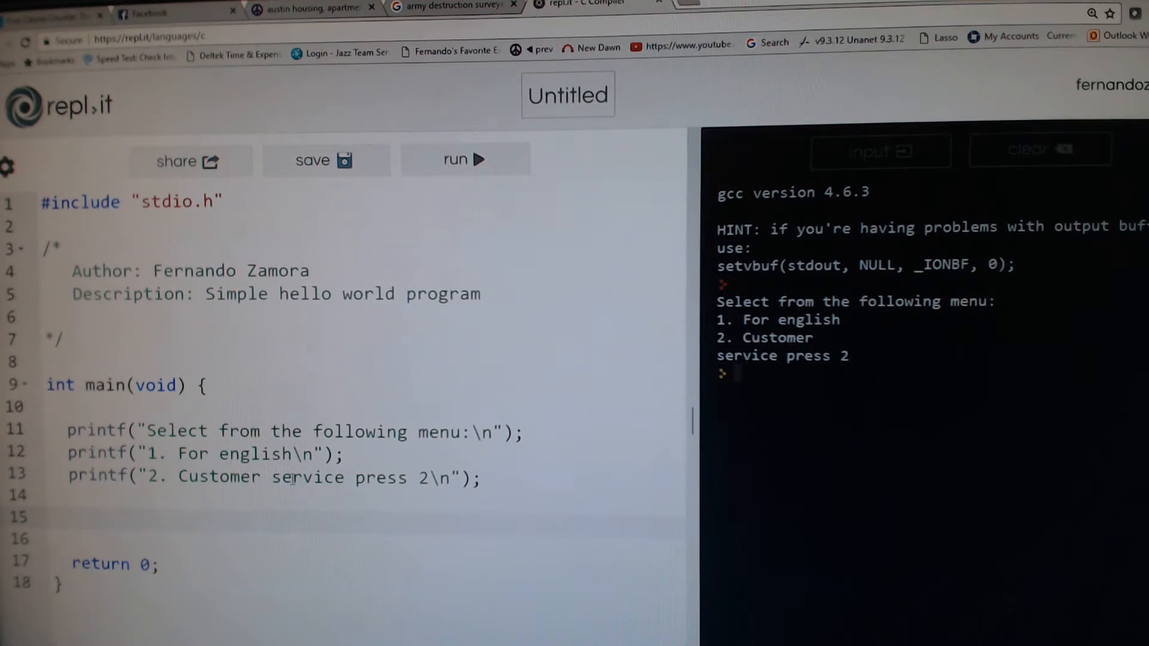
{"action": "key", "text": "enter"}
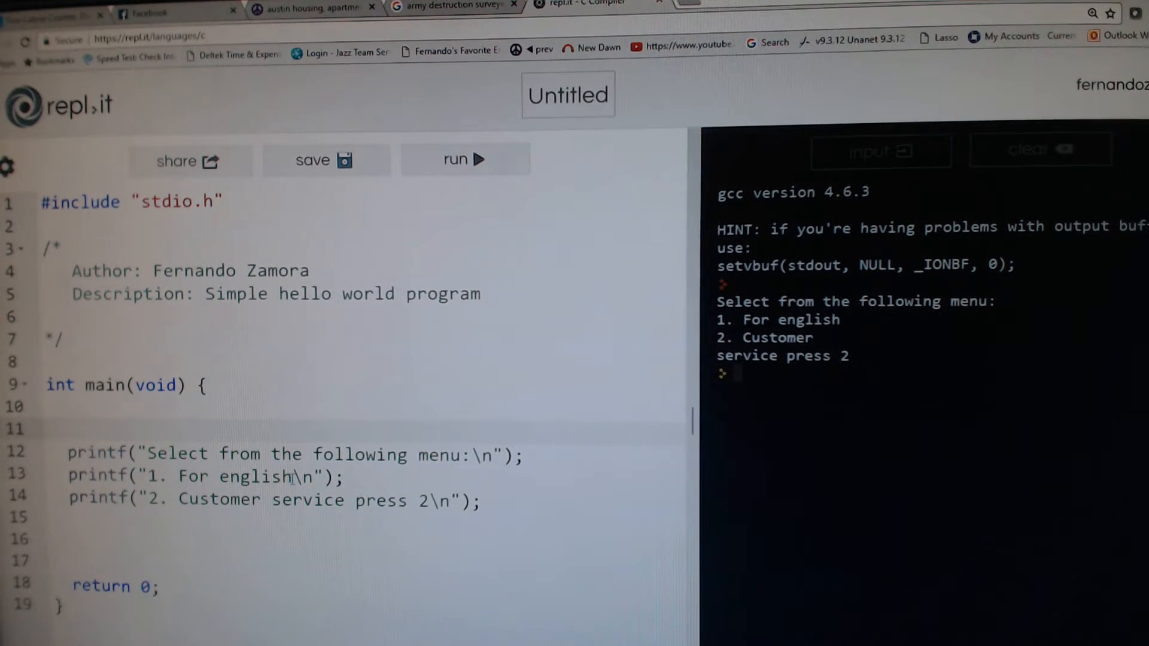
{"action": "type", "text": "in"}
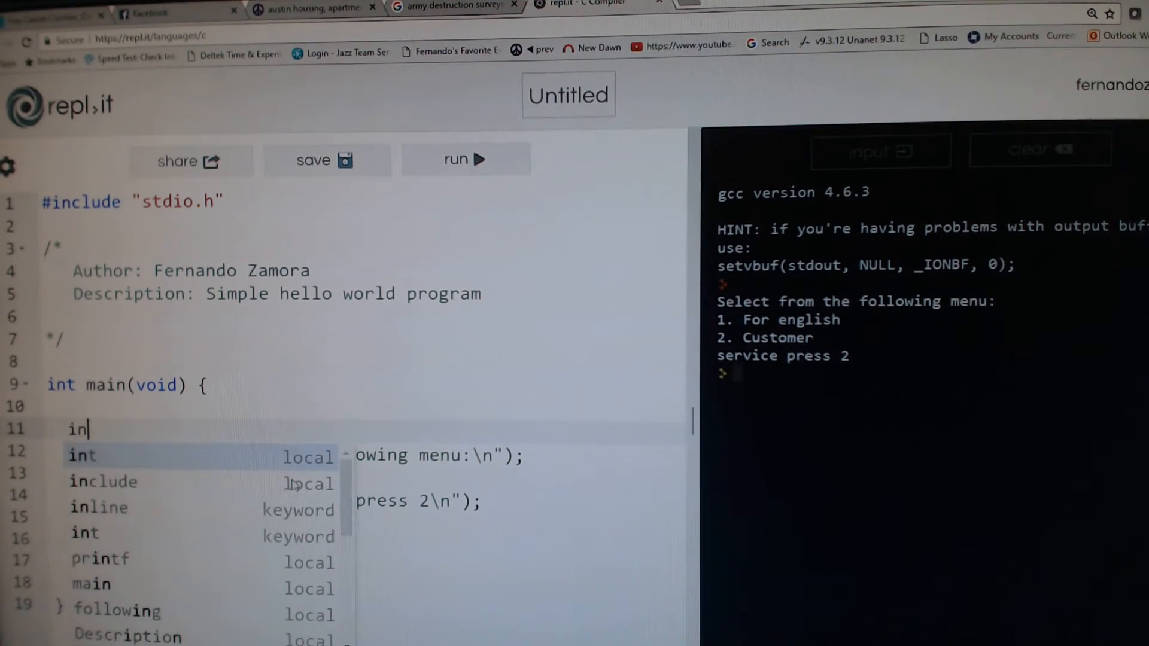
{"action": "left_click", "coordinate": [81, 455]}
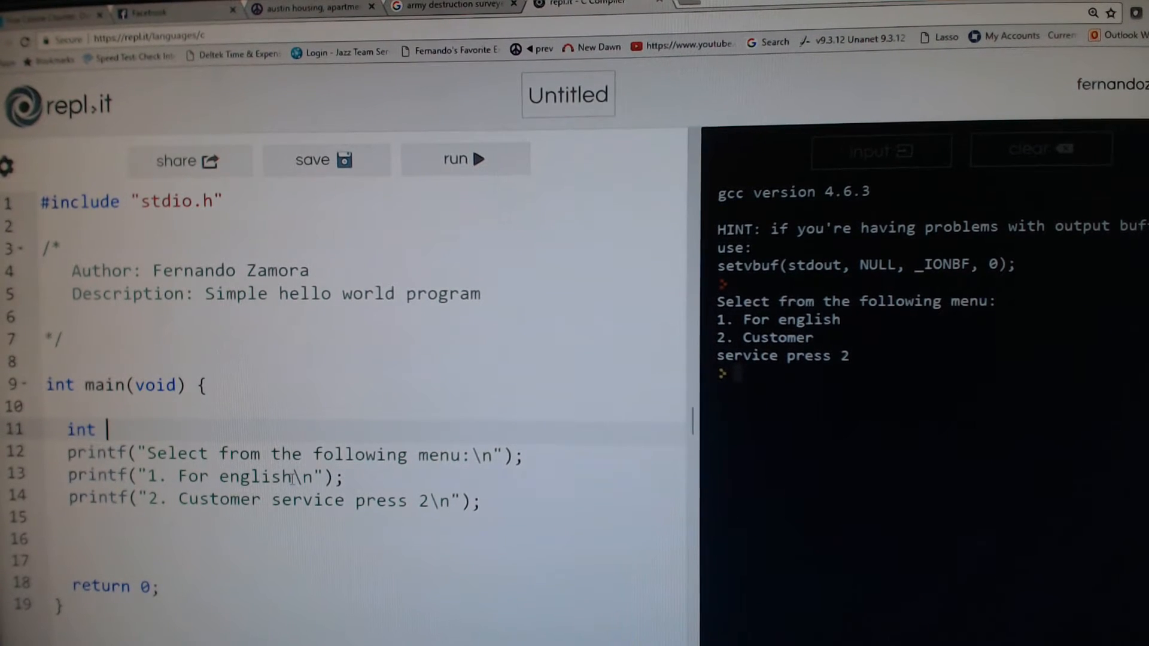
{"action": "type", "text": "choice"}
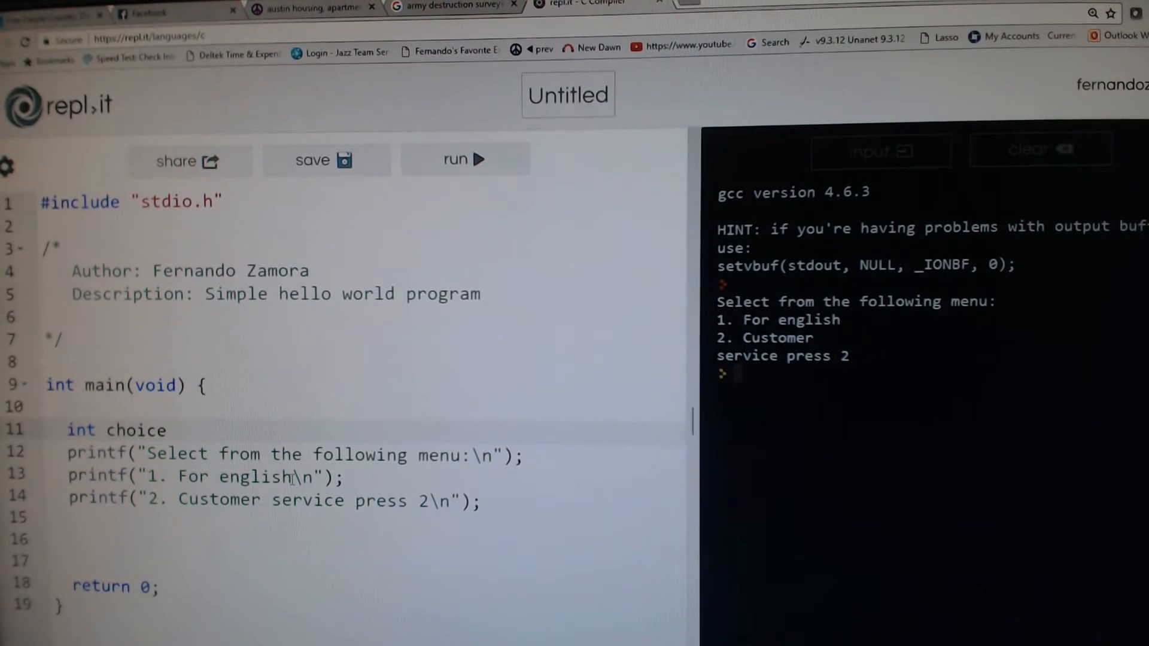
{"action": "type", "text": "= 0;"}
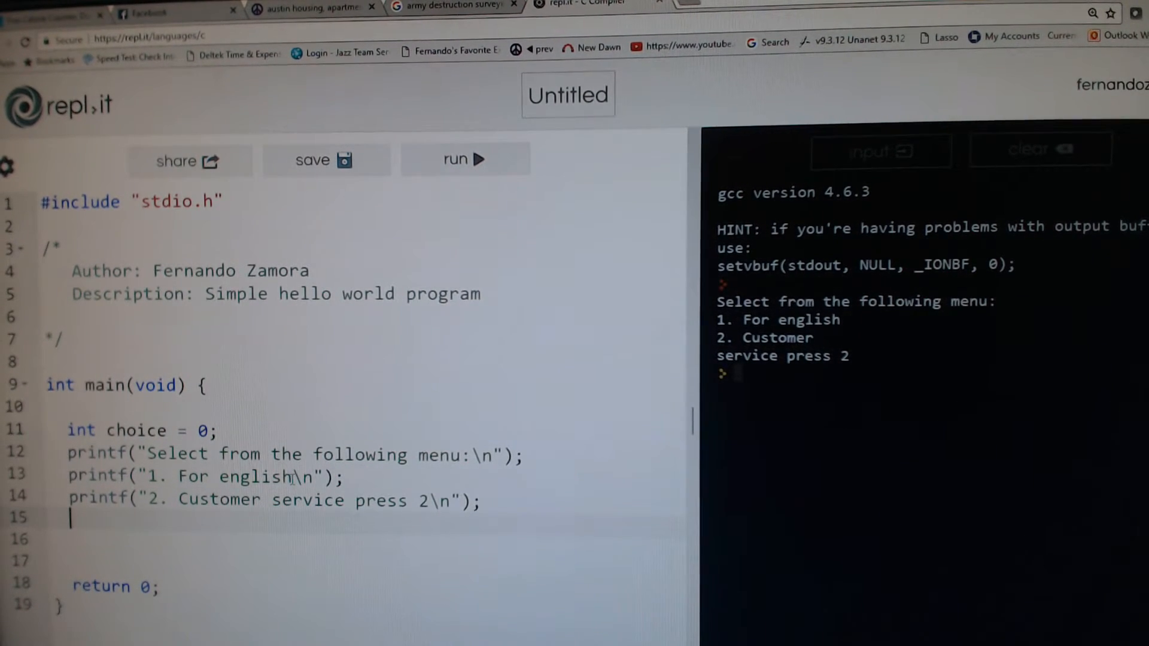
Step: Add scanf("%d", choice); after the menu prints
{"action": "type", "text": "s"}
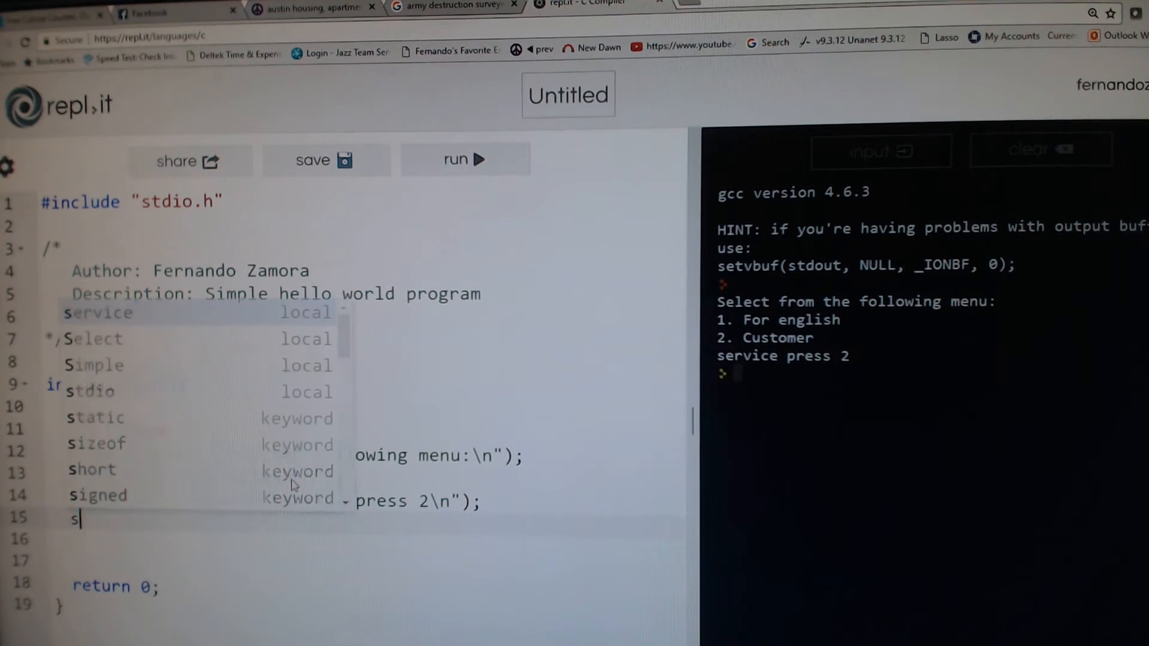
{"action": "type", "text": "canf("}
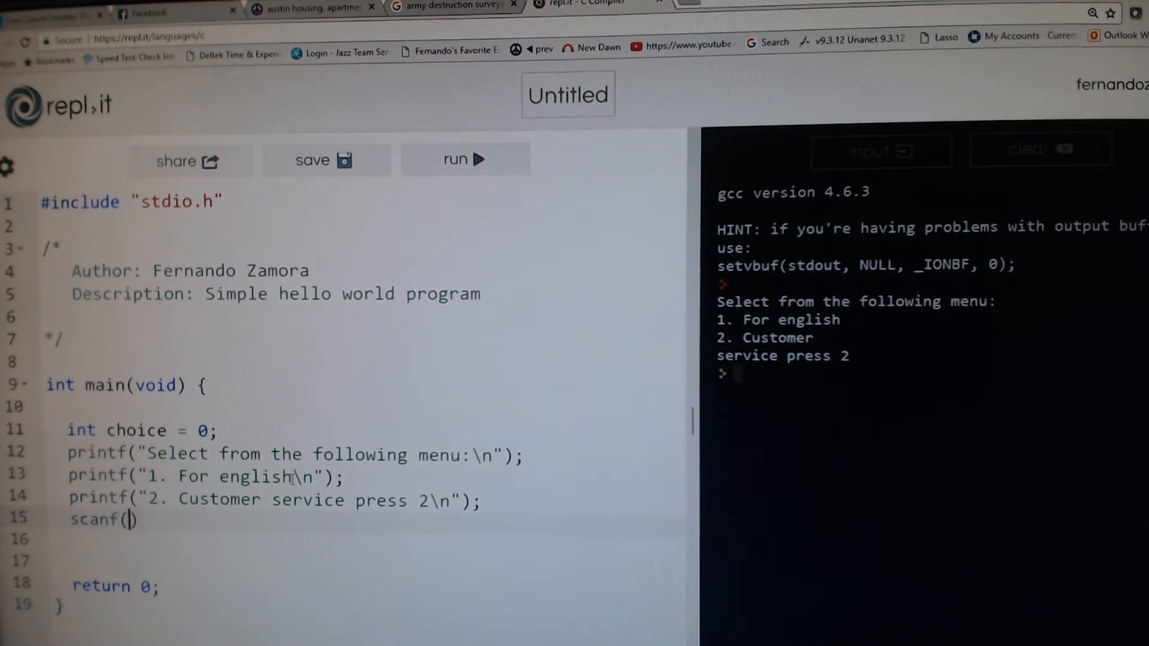
{"action": "type", "text": "\"\""}
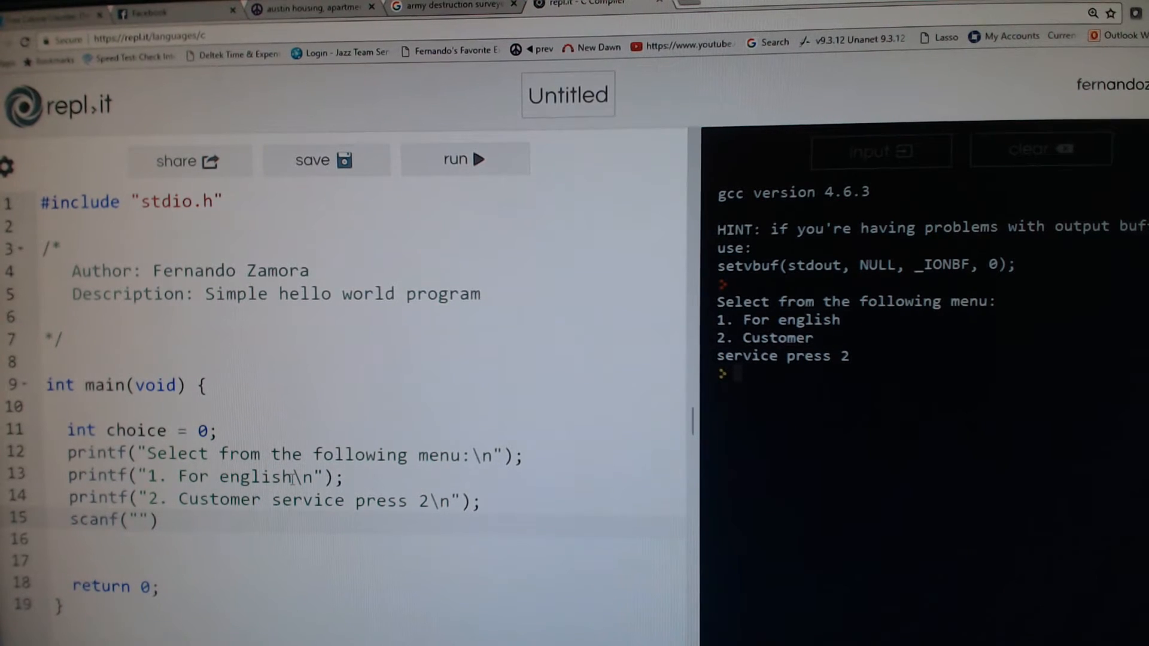
{"action": "type", "text": "%d"}
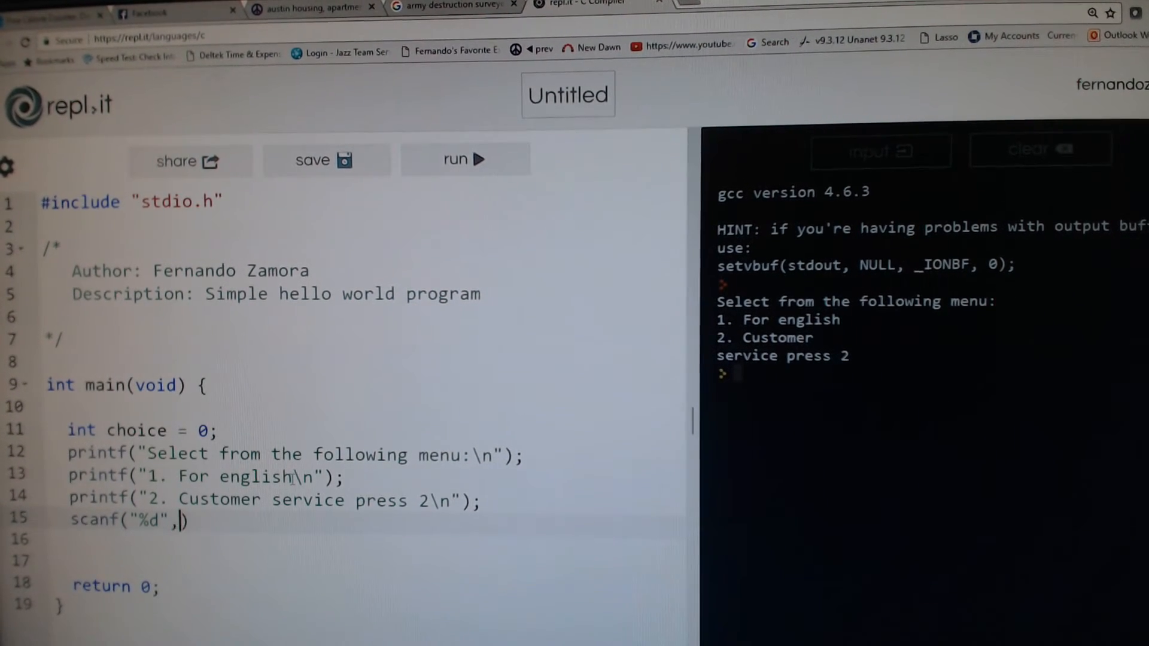
{"action": "type", "text": "choid"}
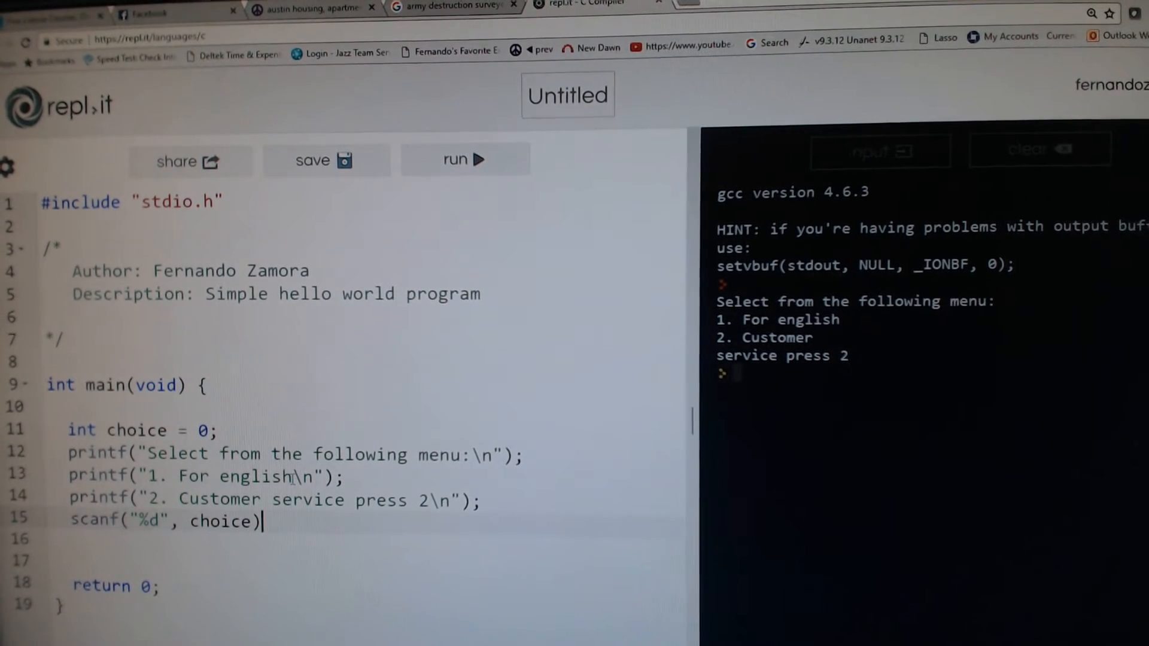
{"action": "type", "text": ";"}
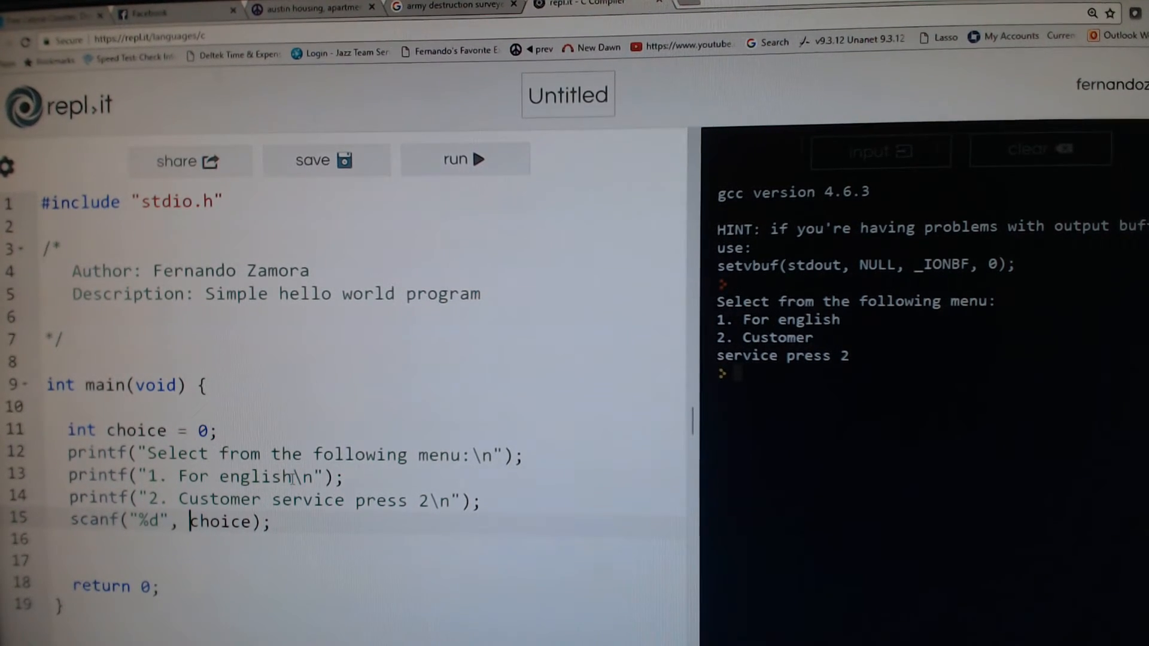
Step: Insert & before choice so scanf passes &choice
{"action": "type", "text": "&"}
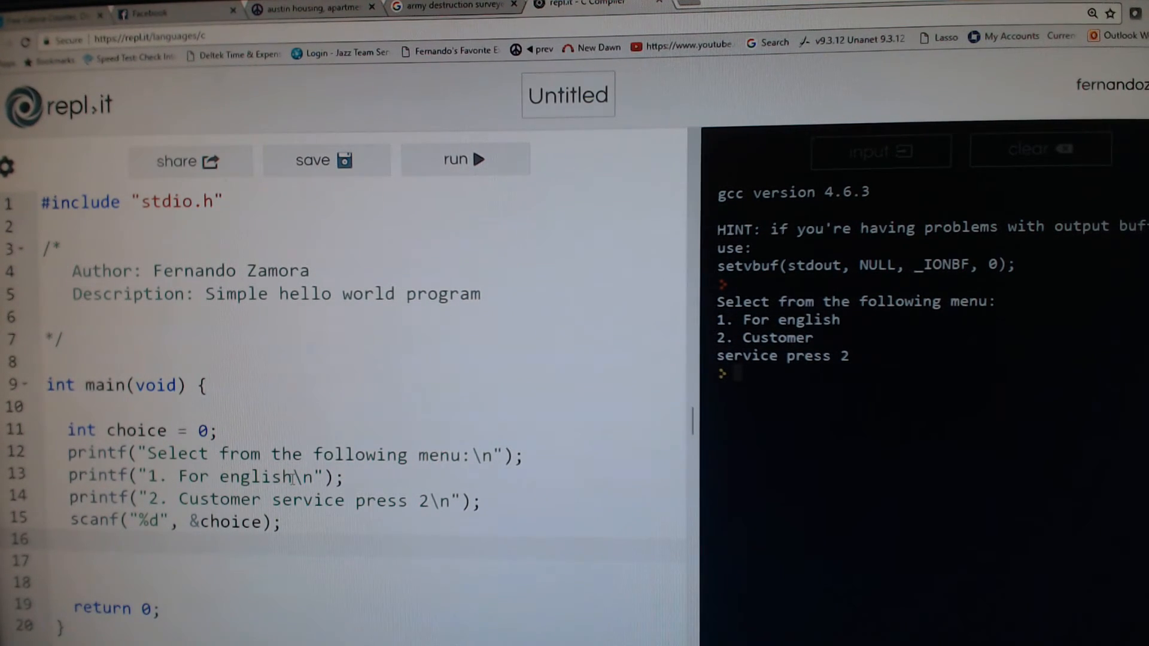
Step: Add printf("You selected %d", choice); after the scanf and run the program
{"action": "type", "text": "print"}
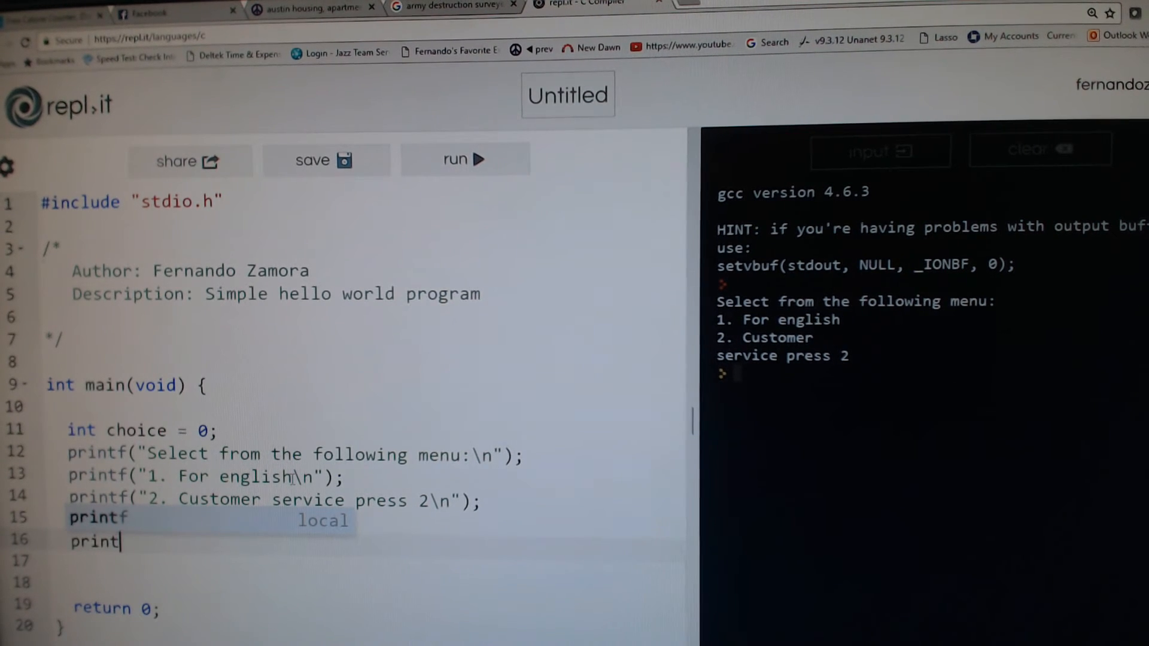
{"action": "type", "text": "scanf(\"%d\", &choice);"}
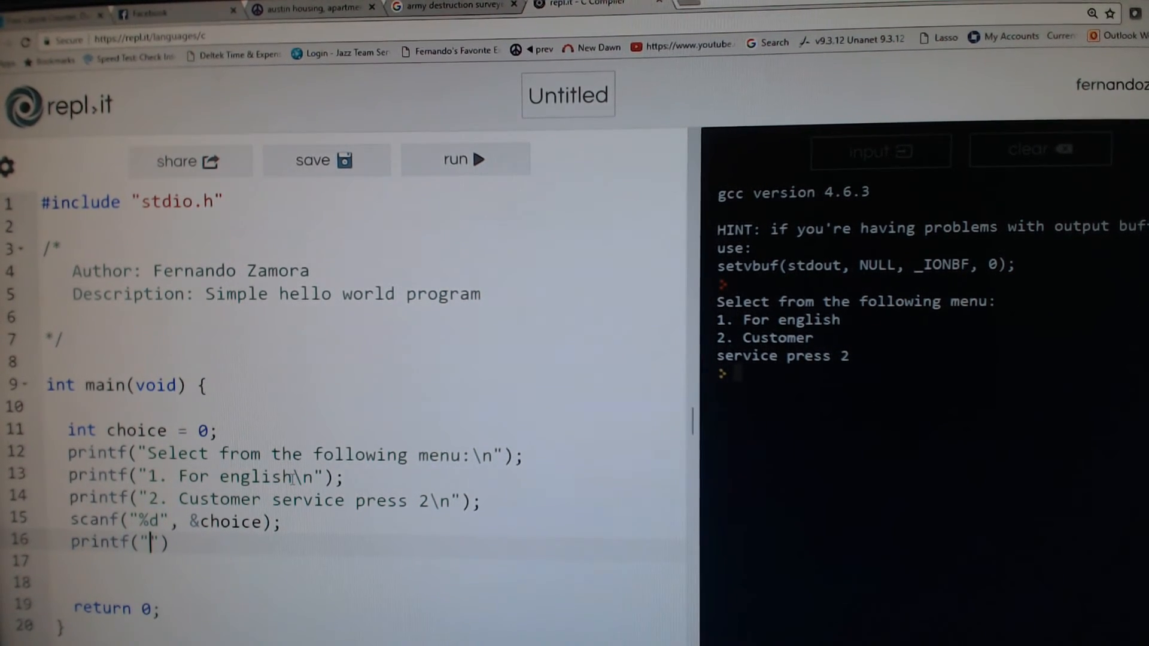
{"action": "type", "text": "%d"}
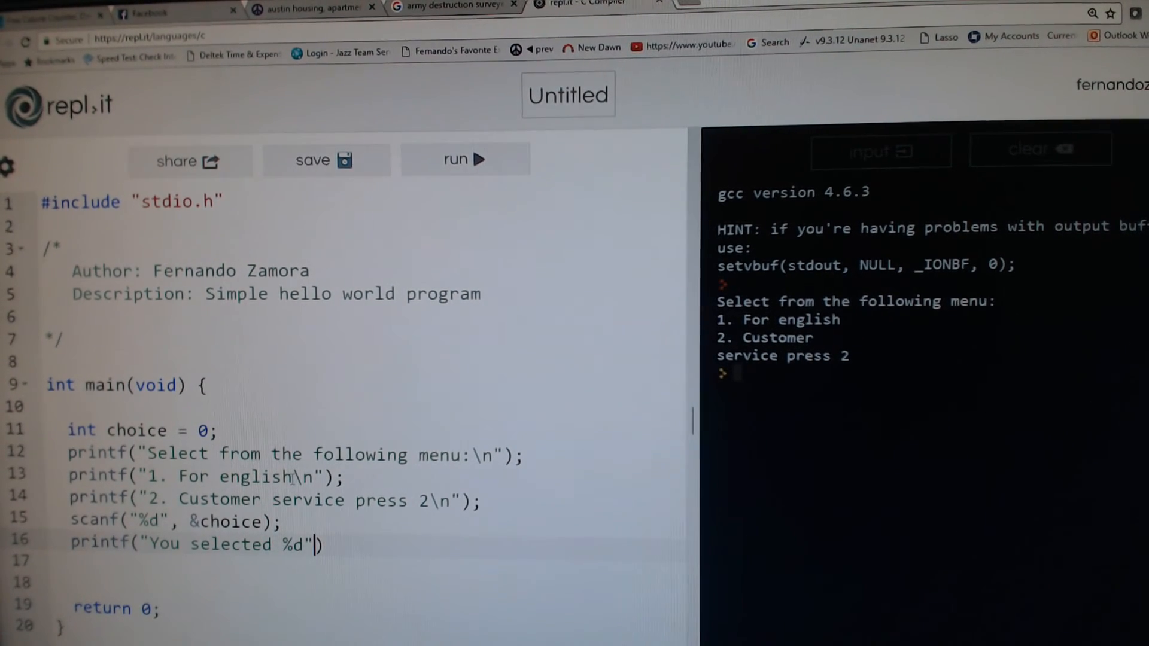
{"action": "type", "text": ", choice"}
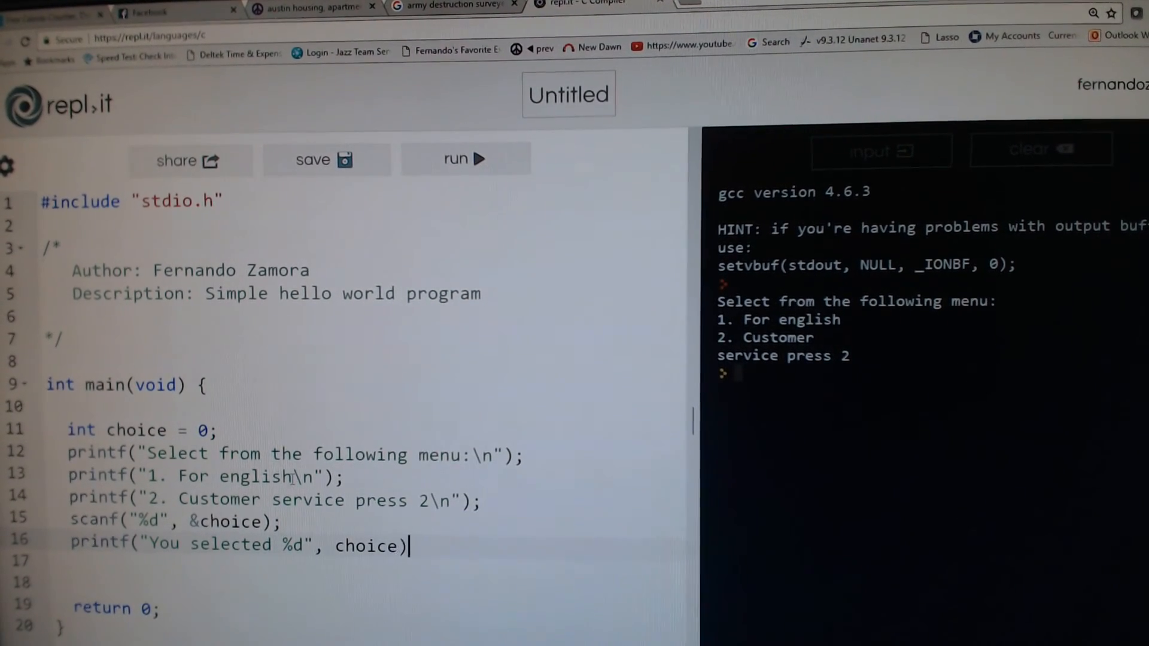
{"action": "type", "text": ";"}
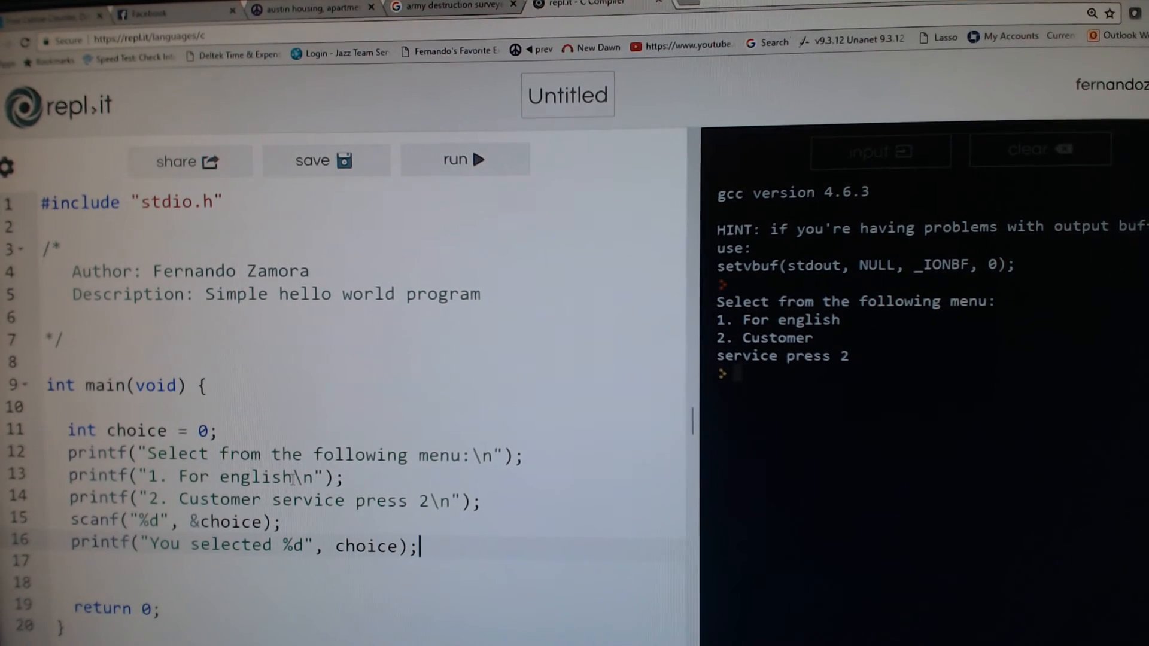
{"action": "left_click", "coordinate": [465, 159]}
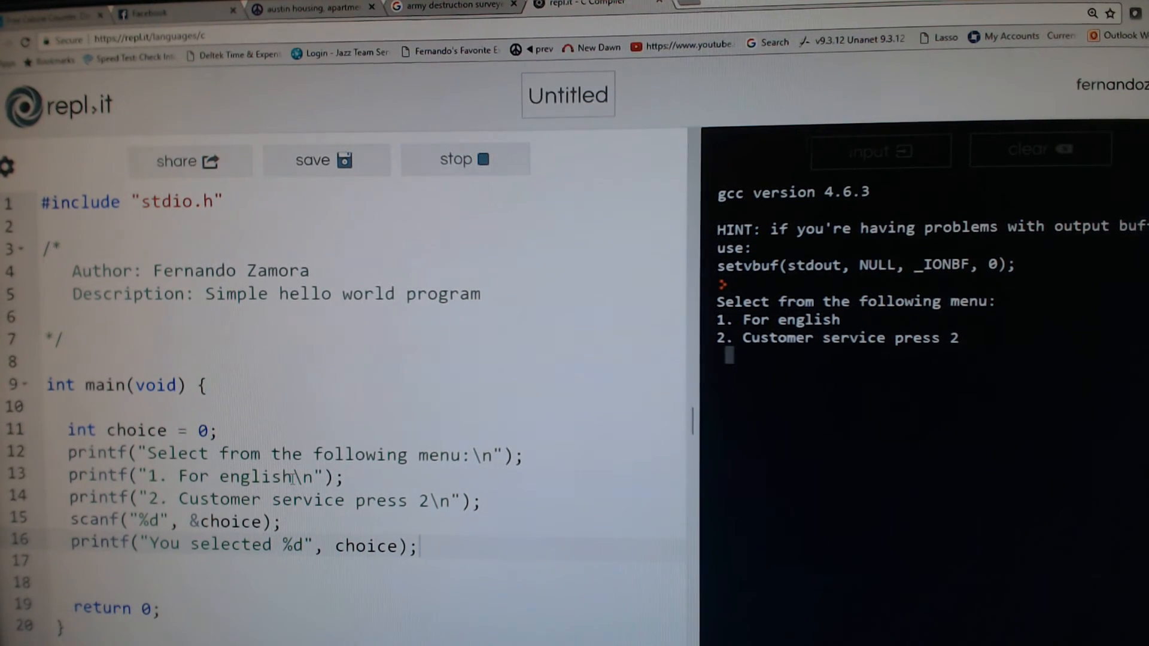
Step: Enter 1 at the menu prompt to print 'You selected 1'
{"action": "type", "text": "1"}
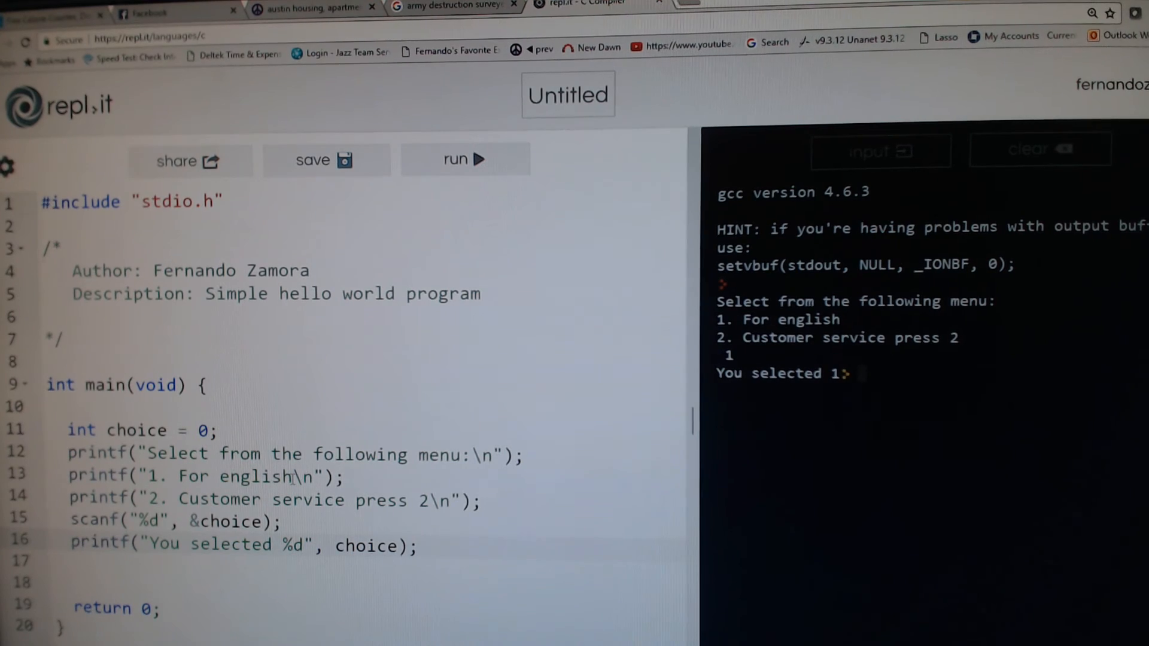